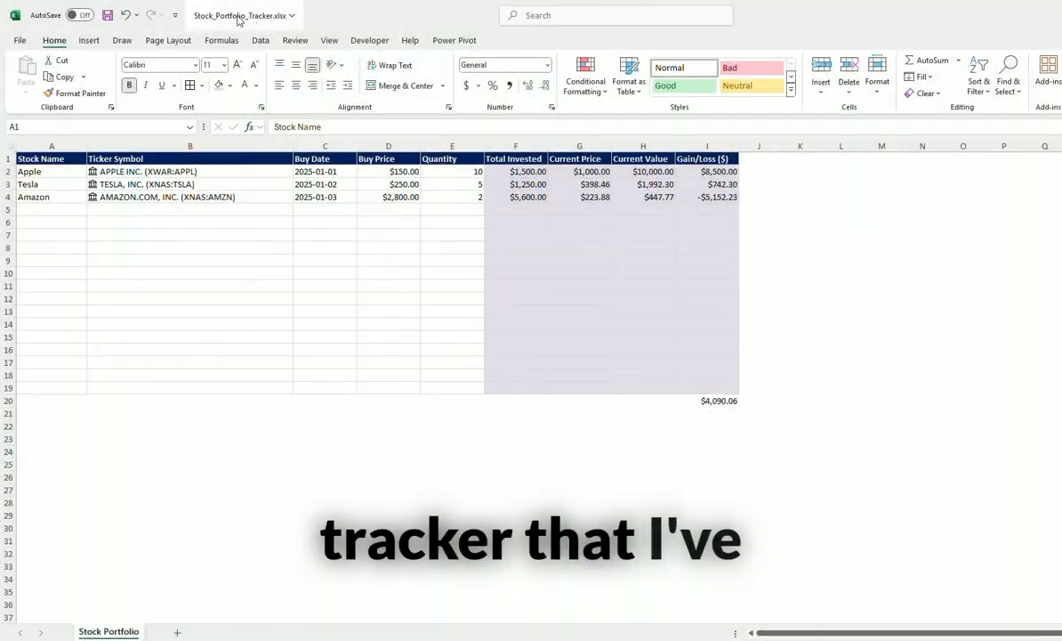
Select an empty cell in the Ticker Symbol column
click(188, 245)
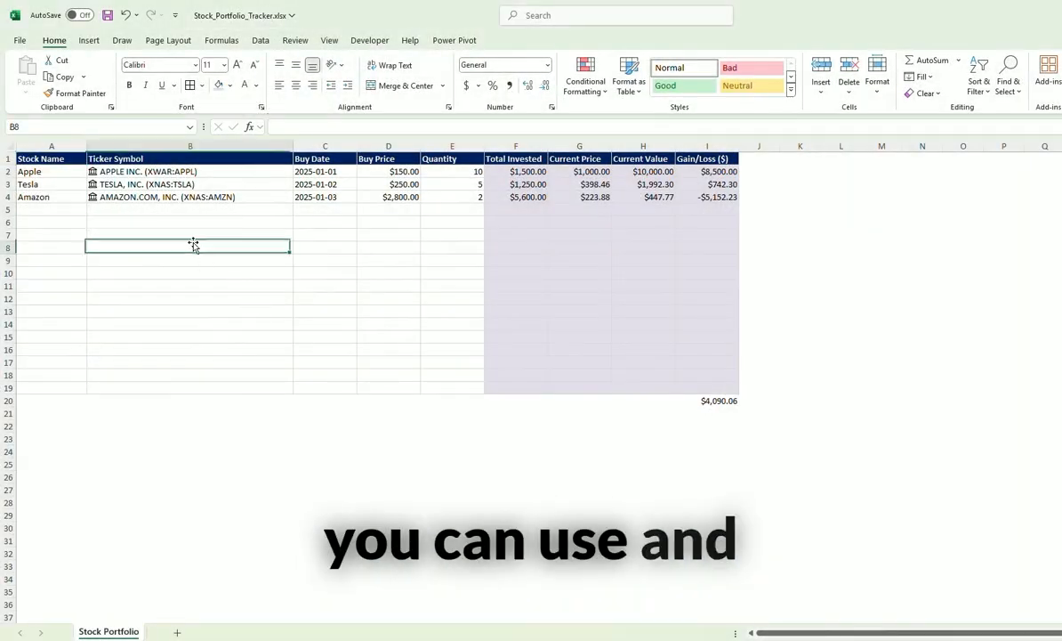
mouse_move(245, 283)
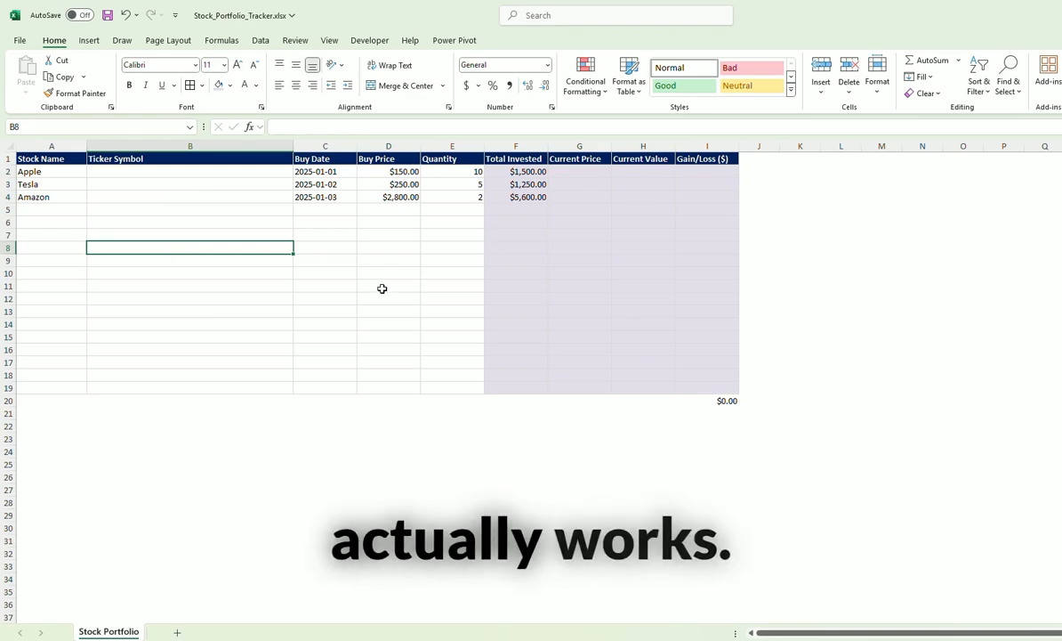
Narrow the empty Ticker Symbol column B
click(190, 185)
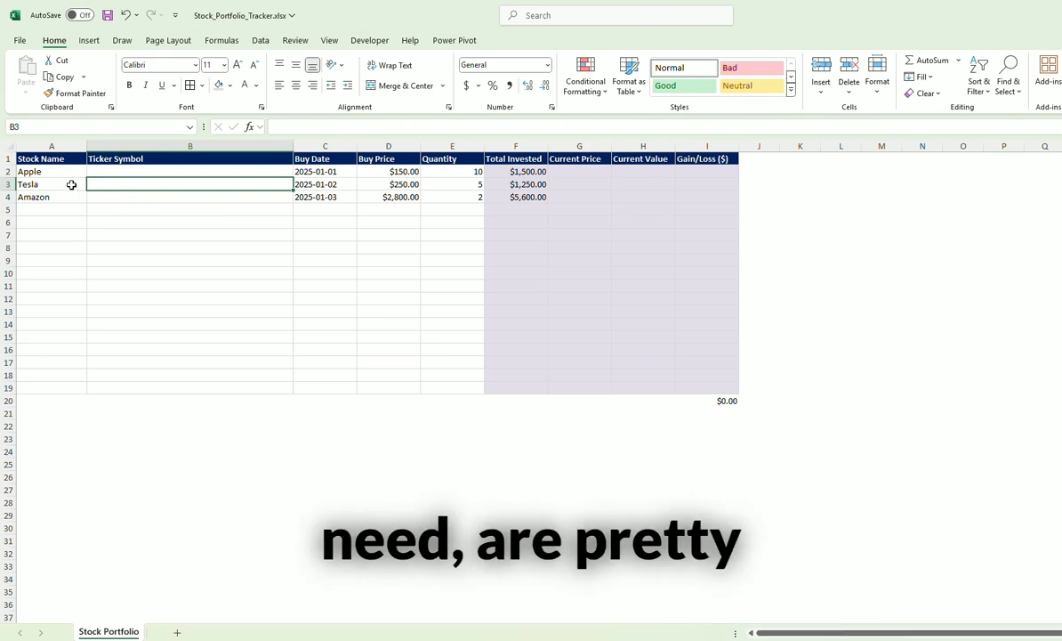
click(51, 158)
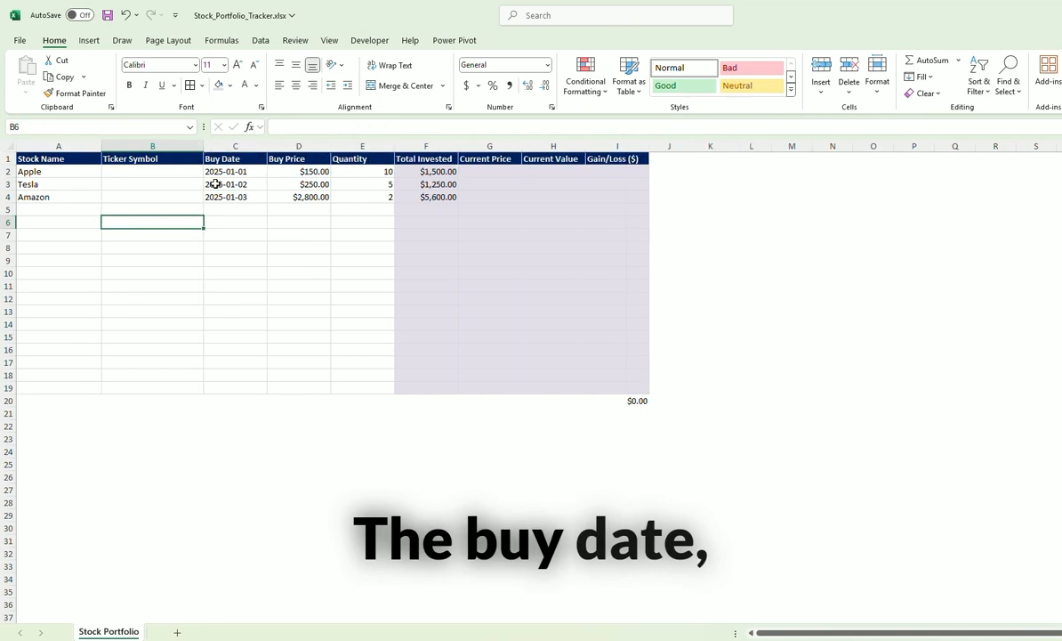
click(298, 184)
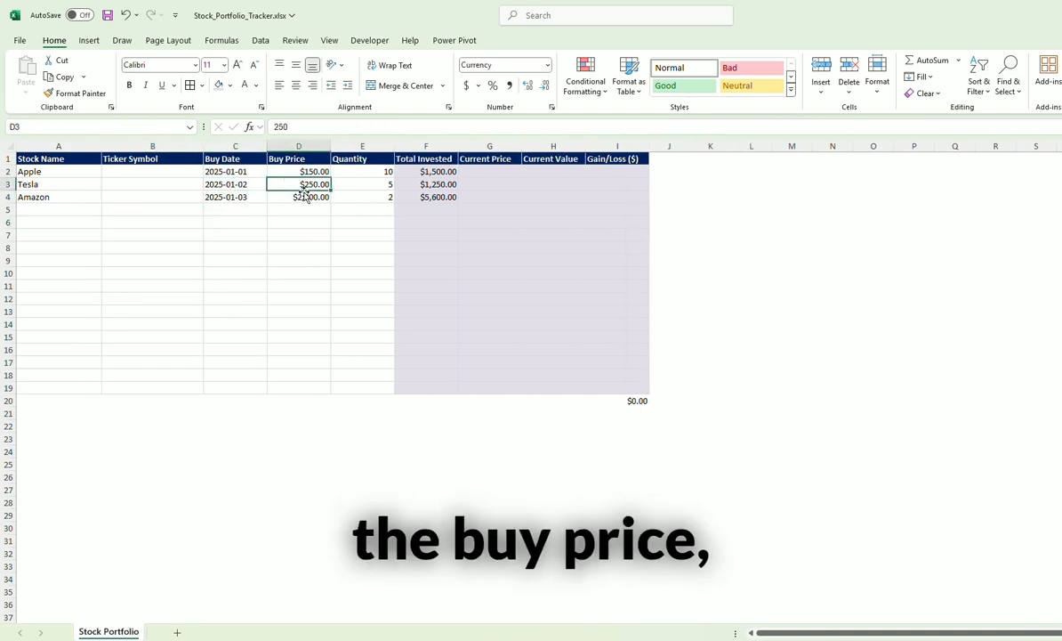
click(362, 171)
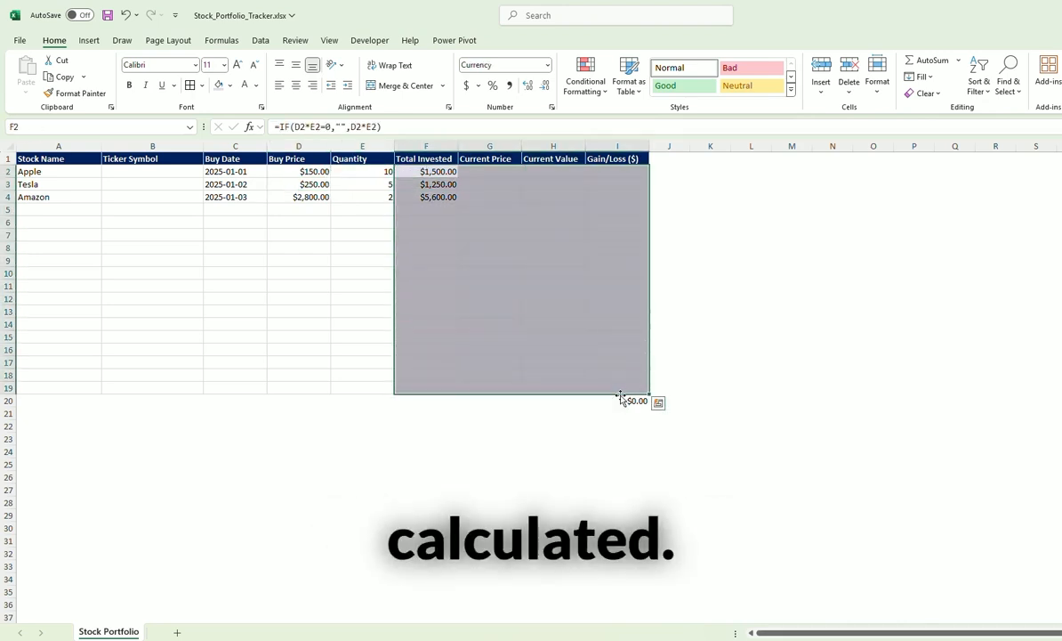
Inspect Tesla's Total Invested, Current Price, Current Value and Gain/Loss formulas without changing them
click(490, 235)
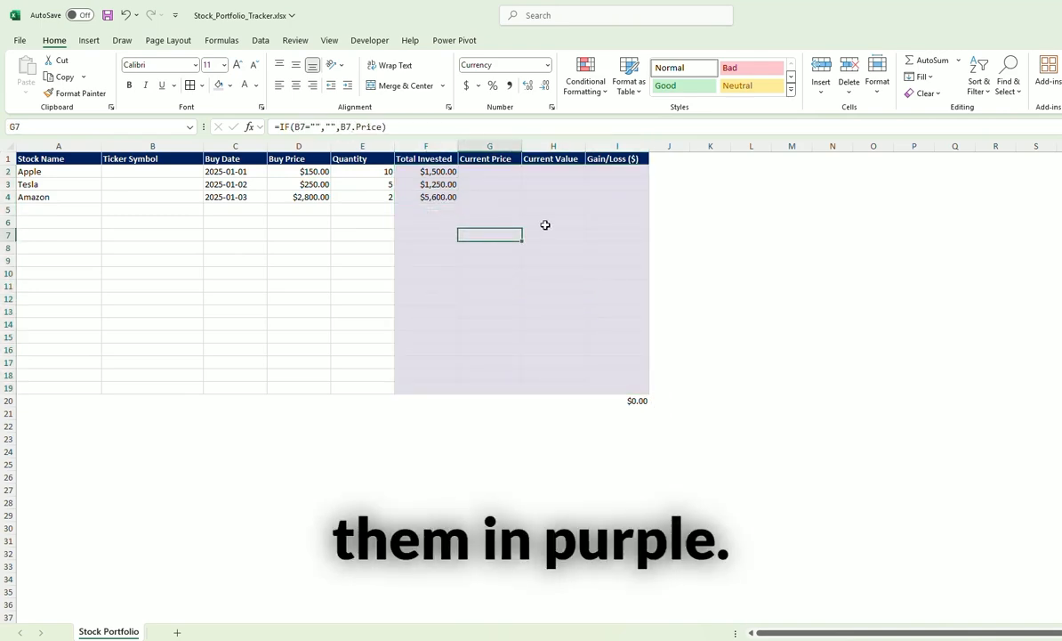
click(425, 185)
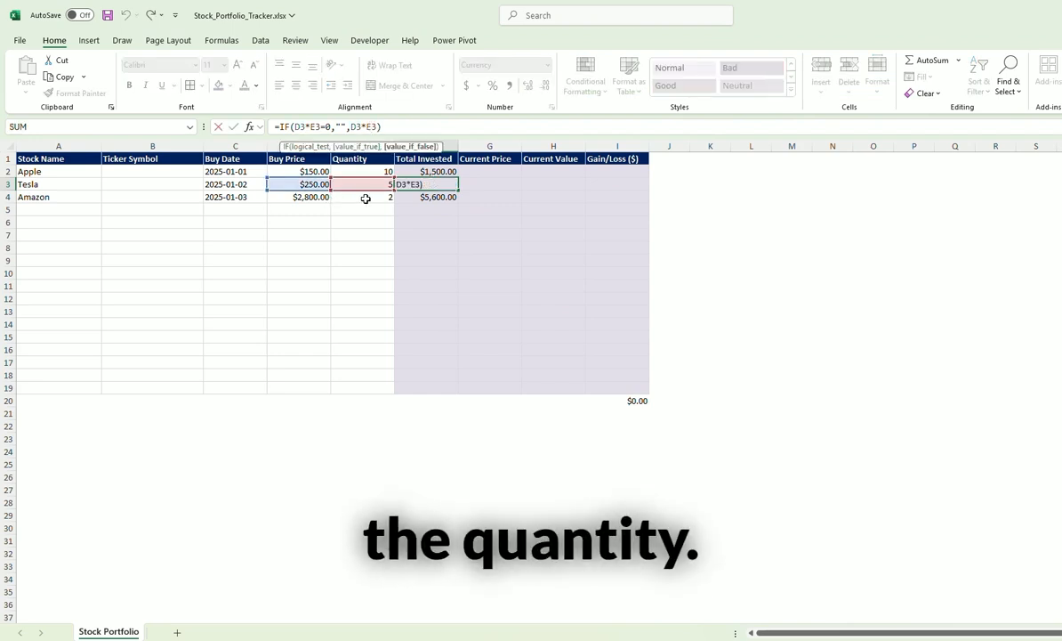
key(Return)
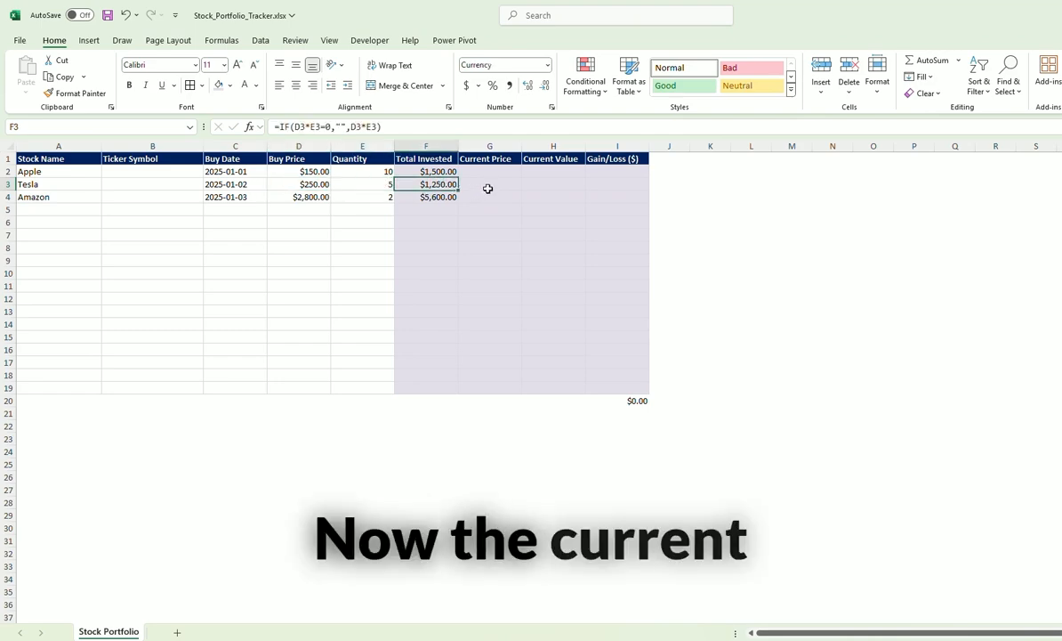
click(490, 235)
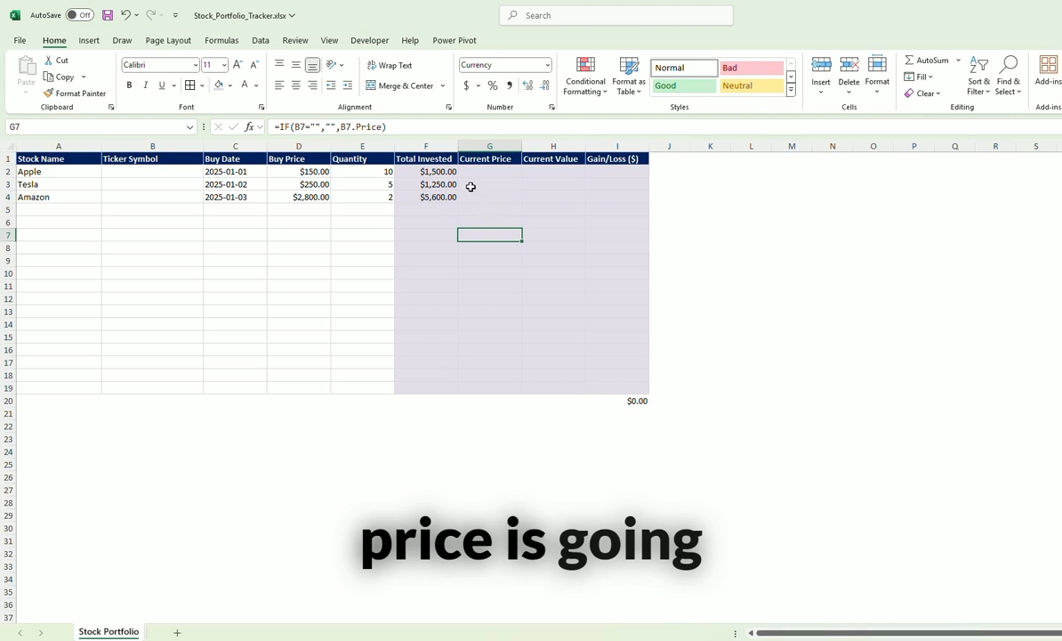
click(152, 196)
text(=IFERROR(IF(G3*E3=0,"",G3*E3),""))
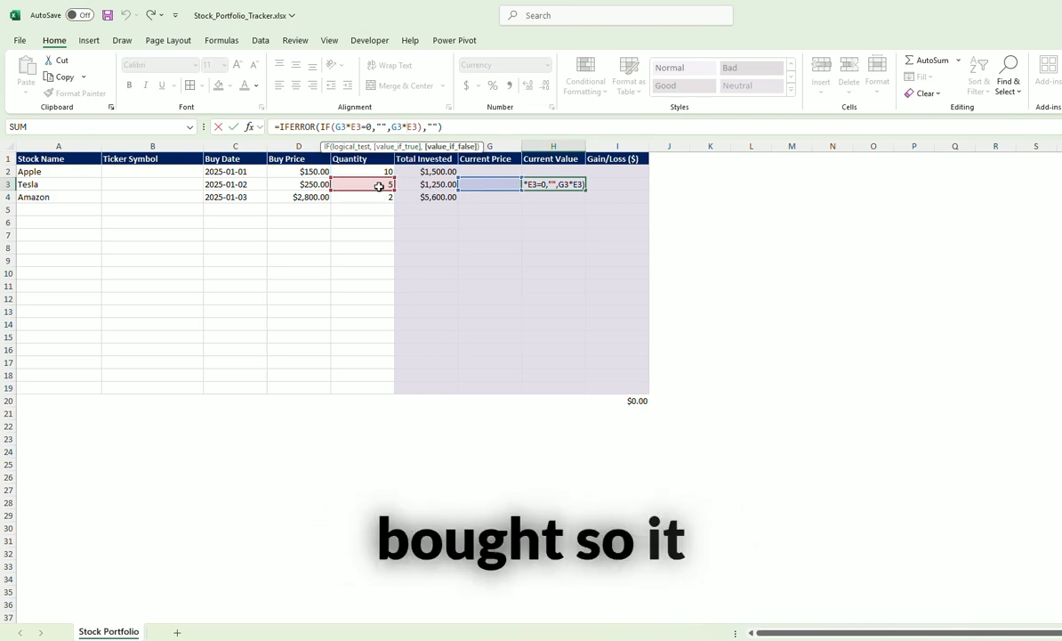
key(Return)
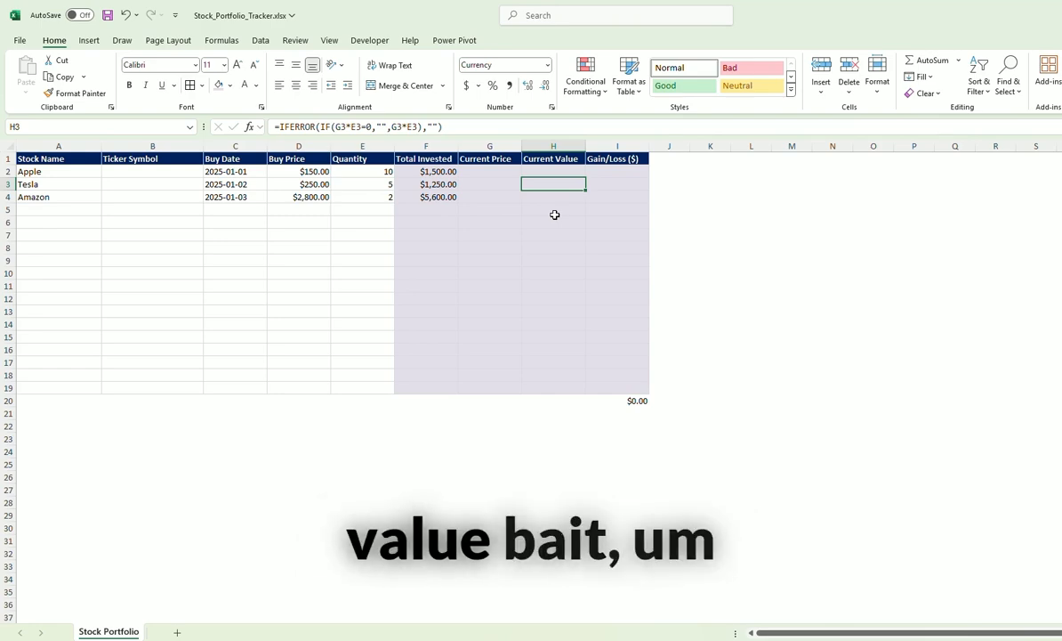
click(489, 184)
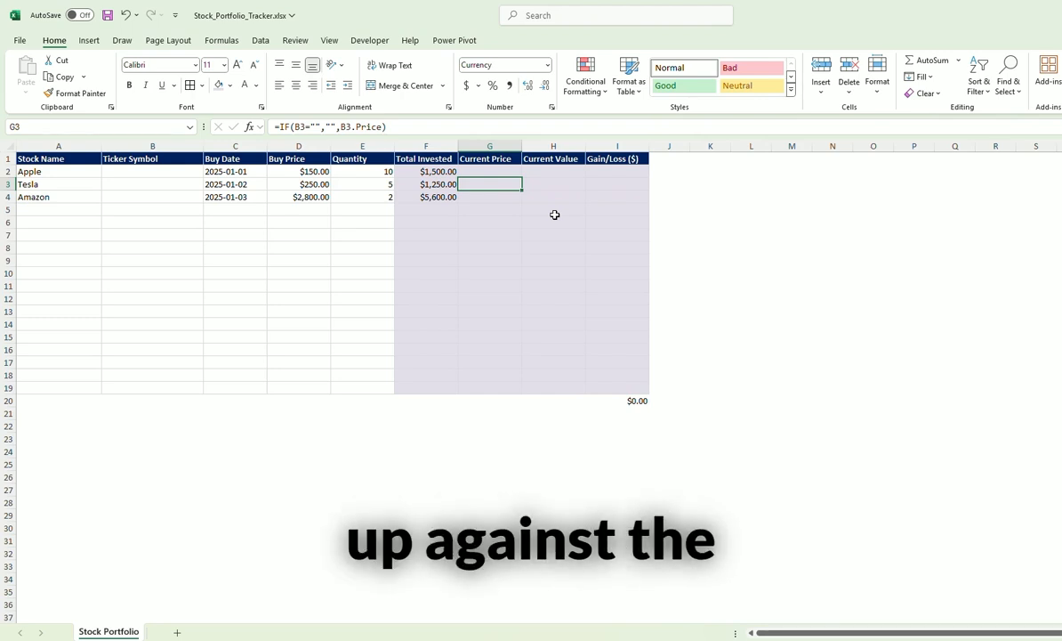
click(617, 183)
text(=IFERROR(H3-F3,""))
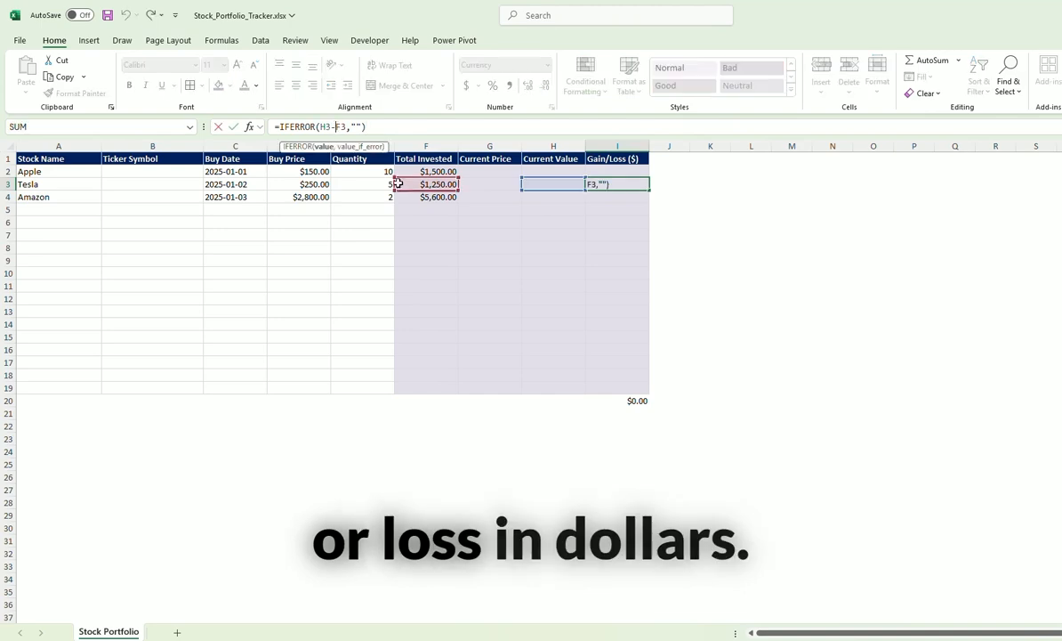
key(Return)
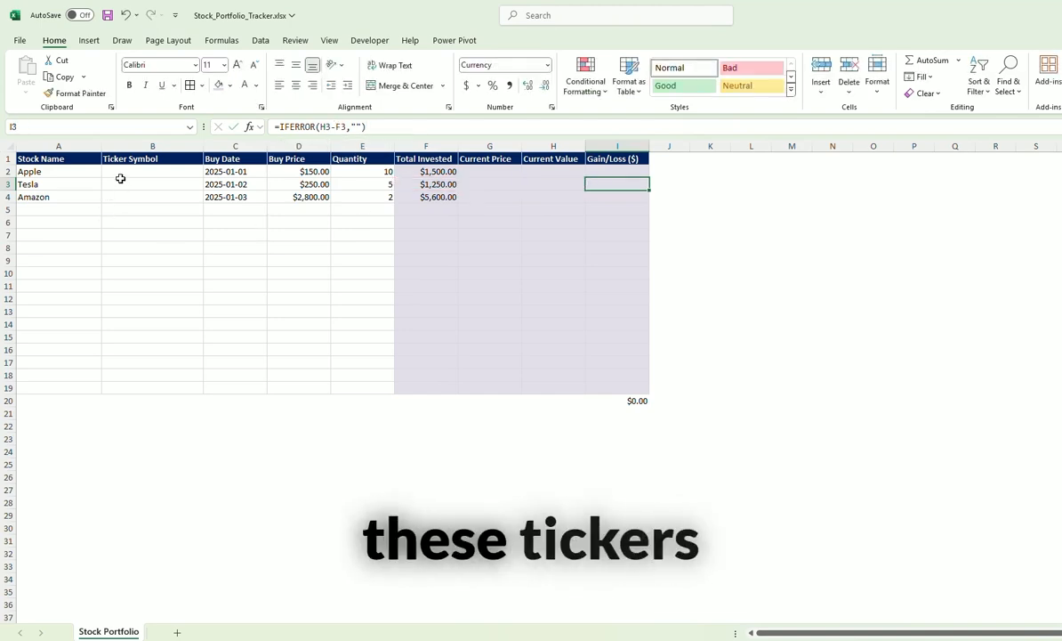
Select ticker cell B2 beside Apple
click(152, 171)
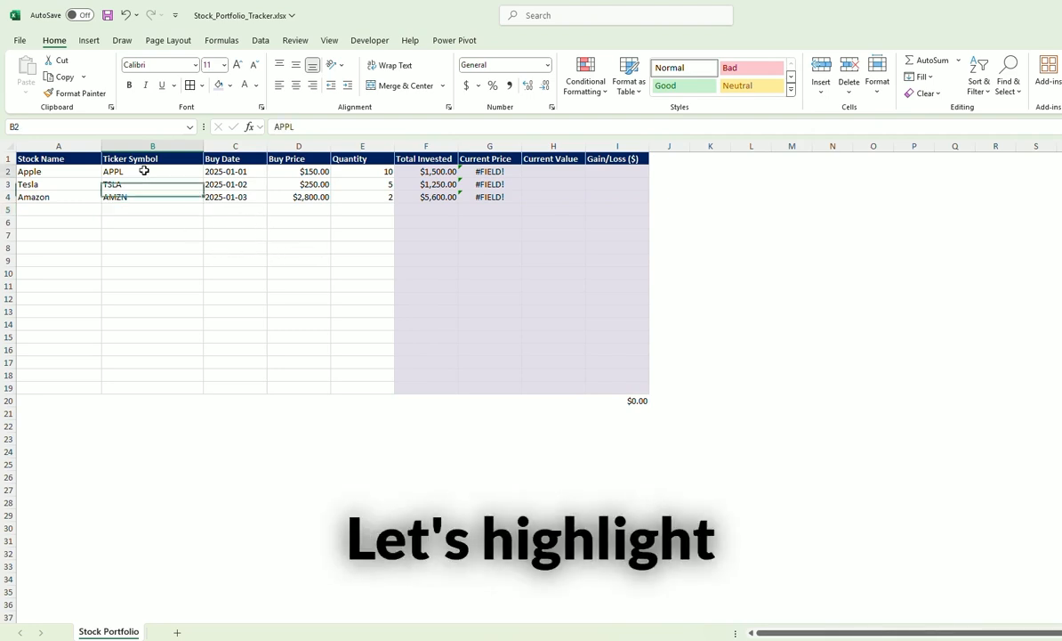
drag(152, 171, 152, 391)
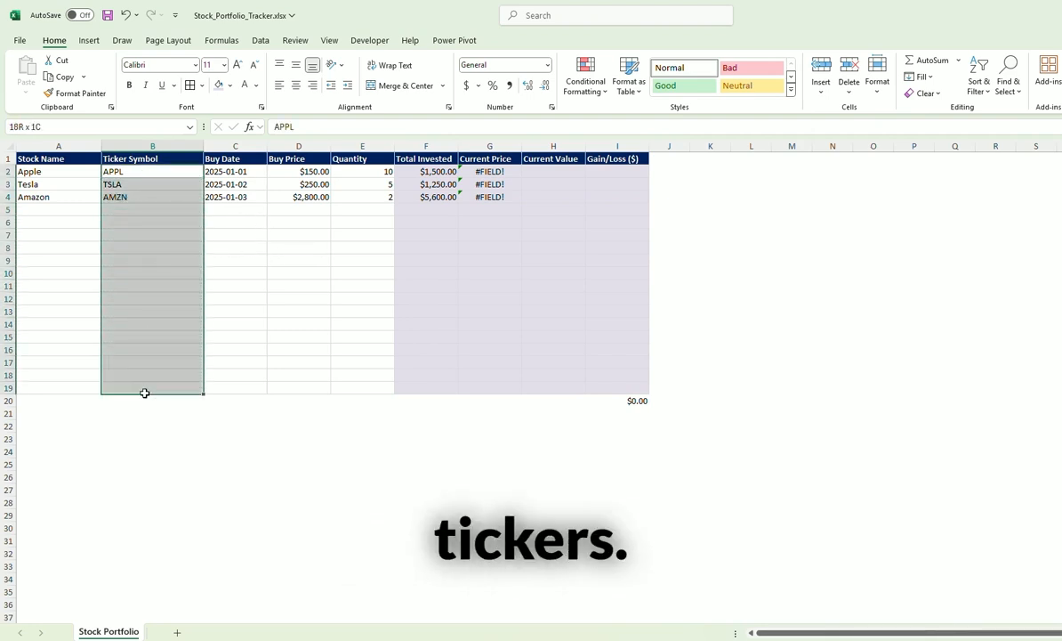
click(261, 40)
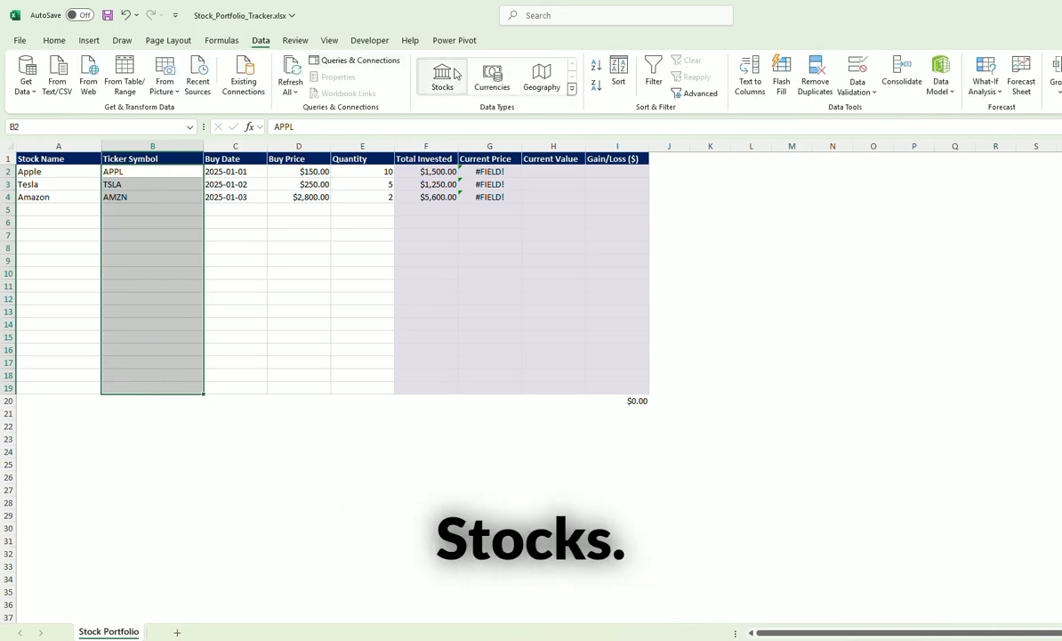
mouse_move(443, 75)
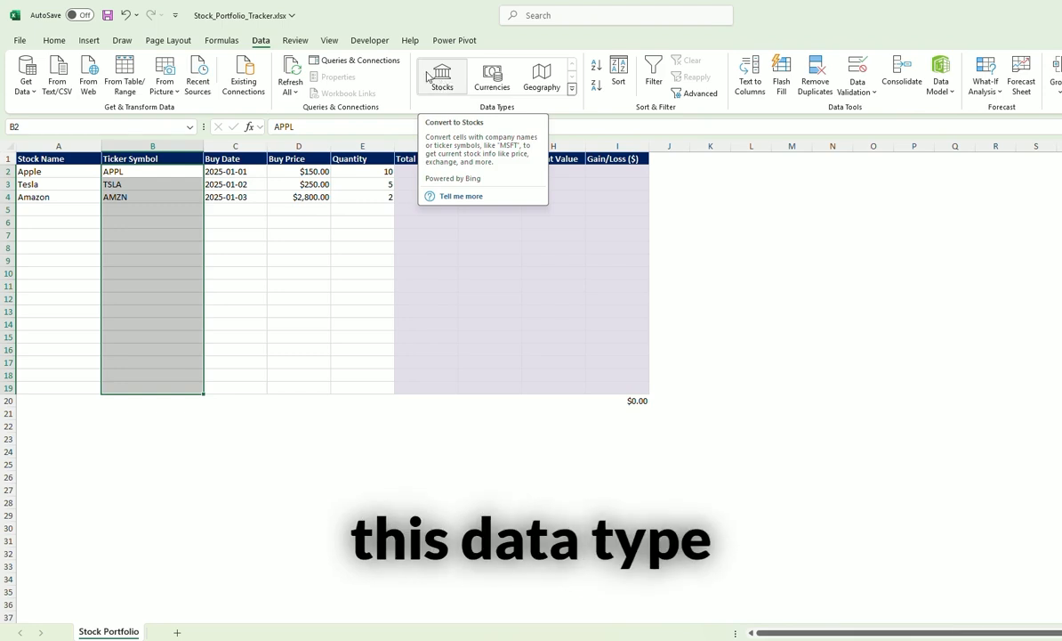
click(442, 76)
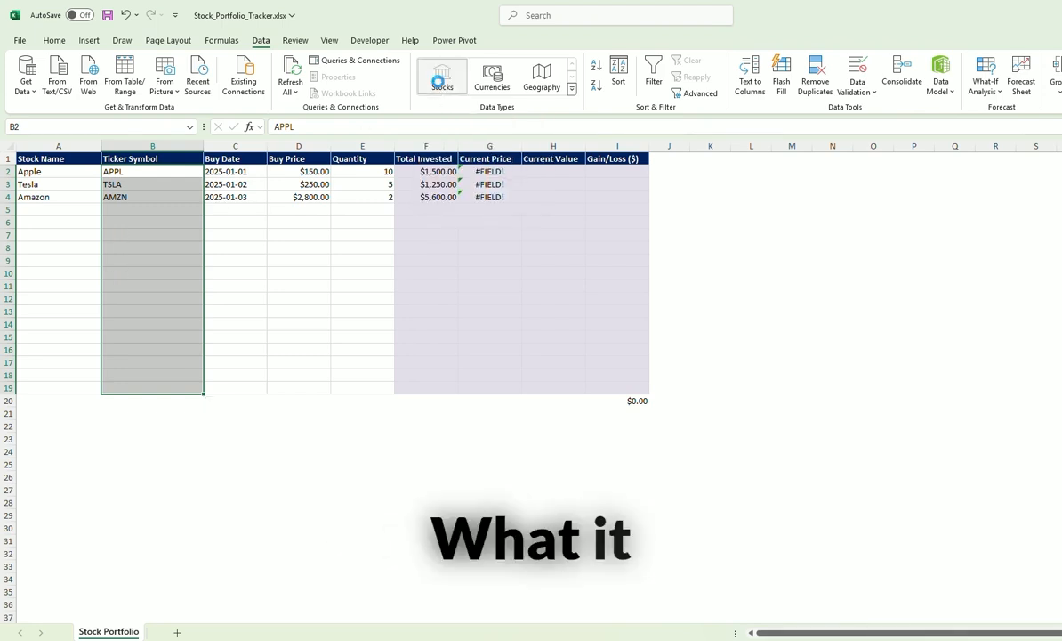
click(442, 76)
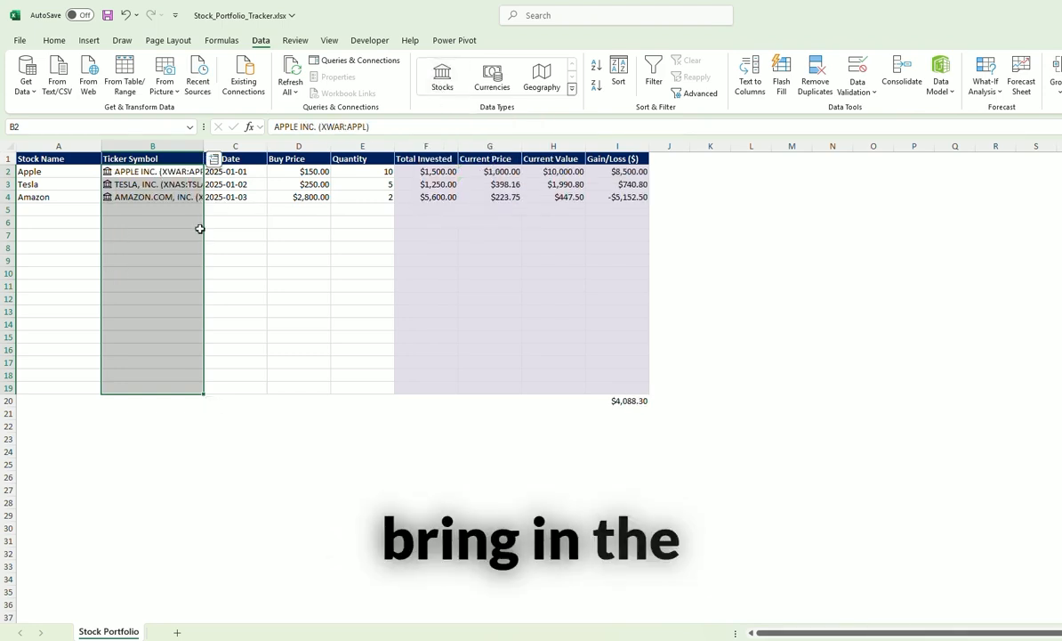
click(152, 197)
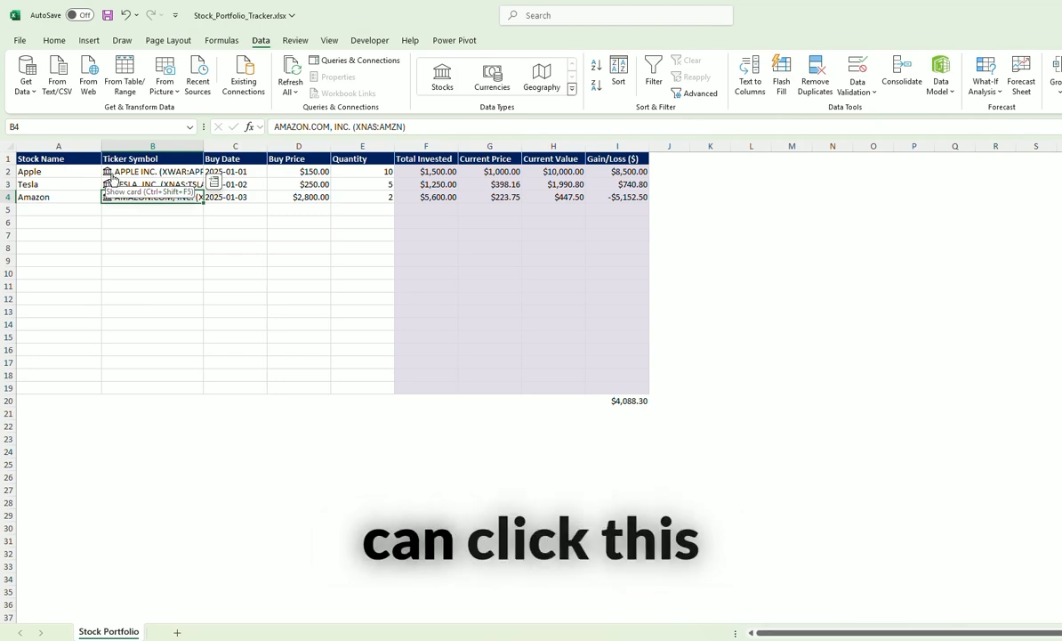
click(107, 171)
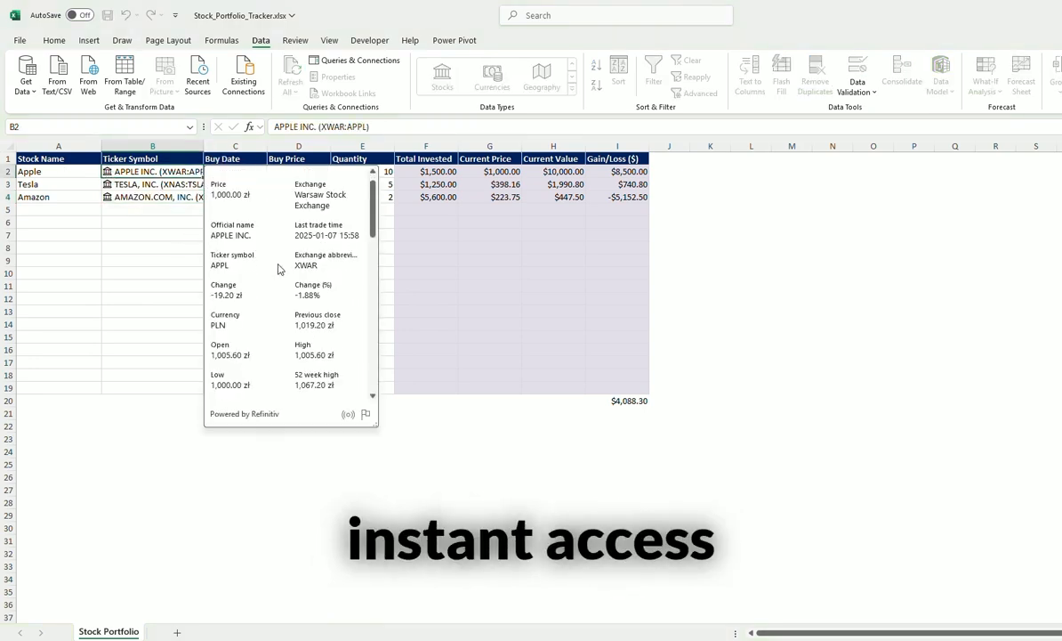
scroll(down, 3)
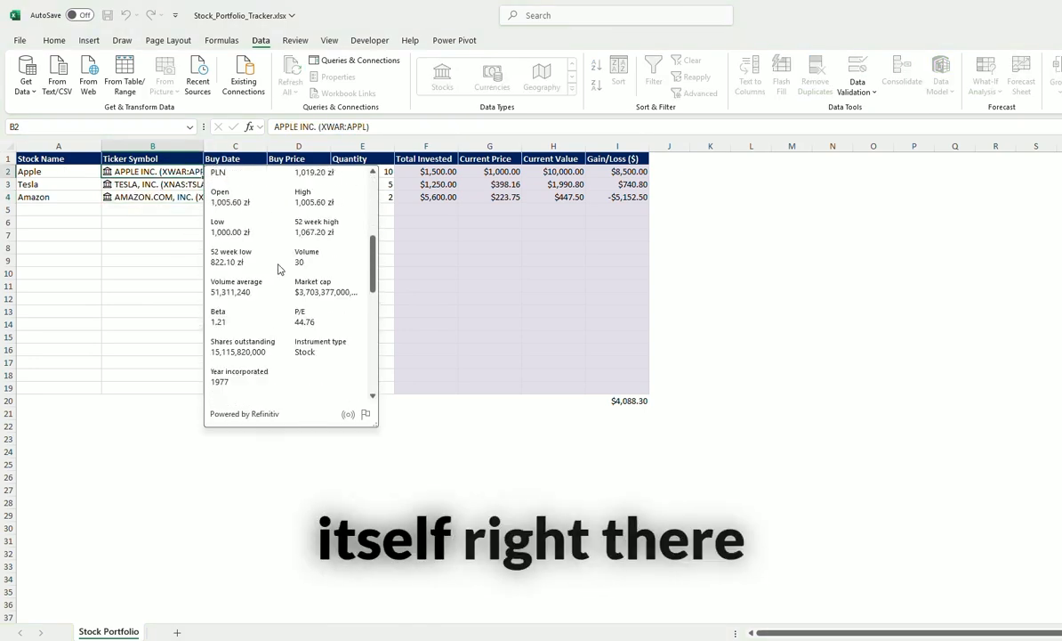
scroll(up, 3)
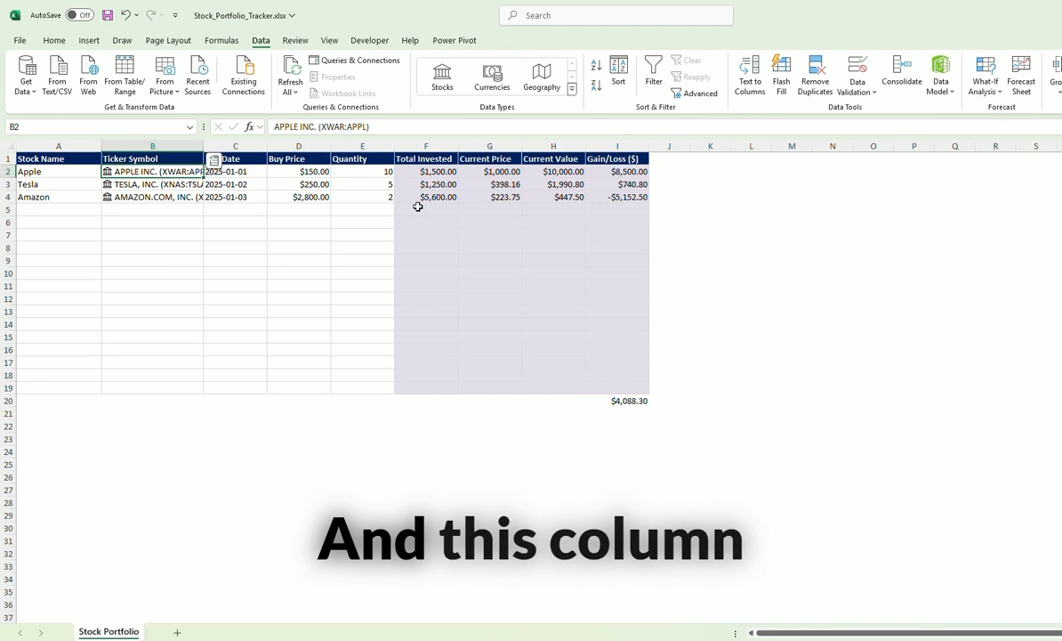
click(489, 171)
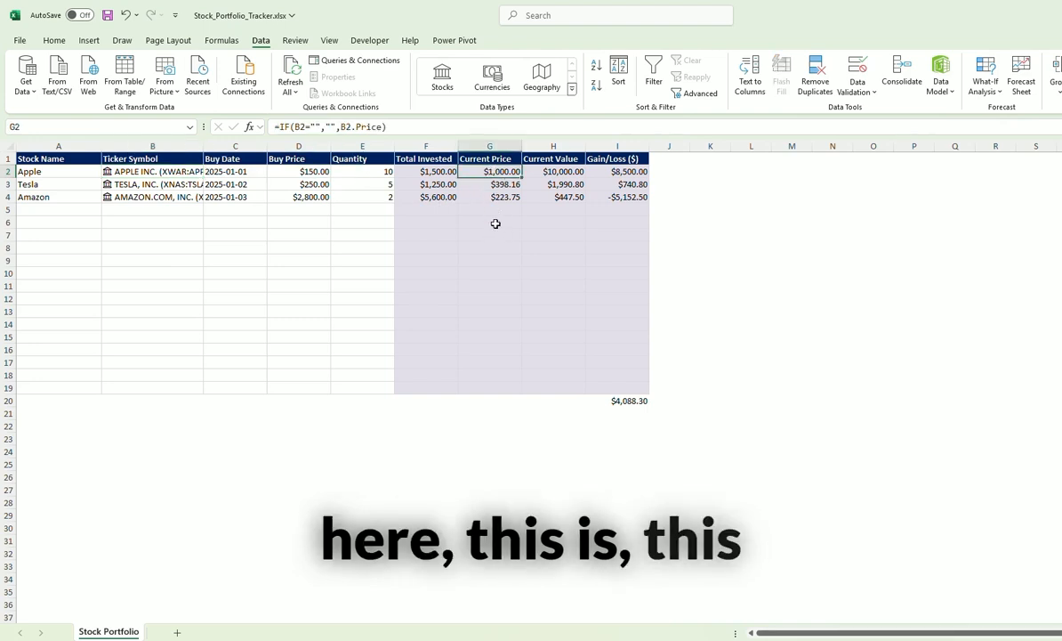
mouse_move(373, 126)
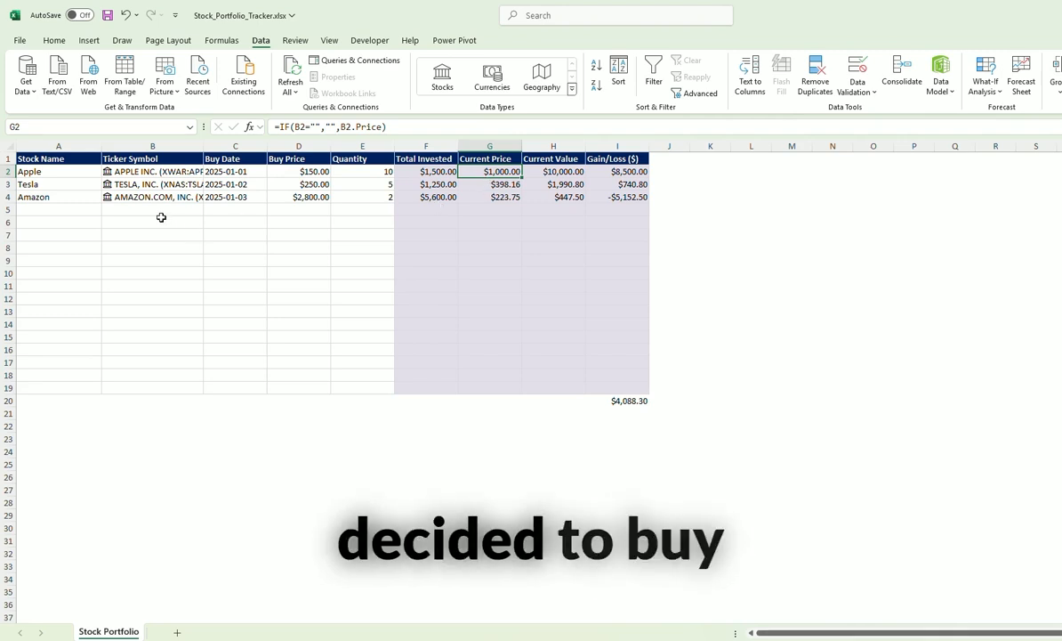
Add a Bank of America row below Amazon and enter its price and quantity values
click(58, 209)
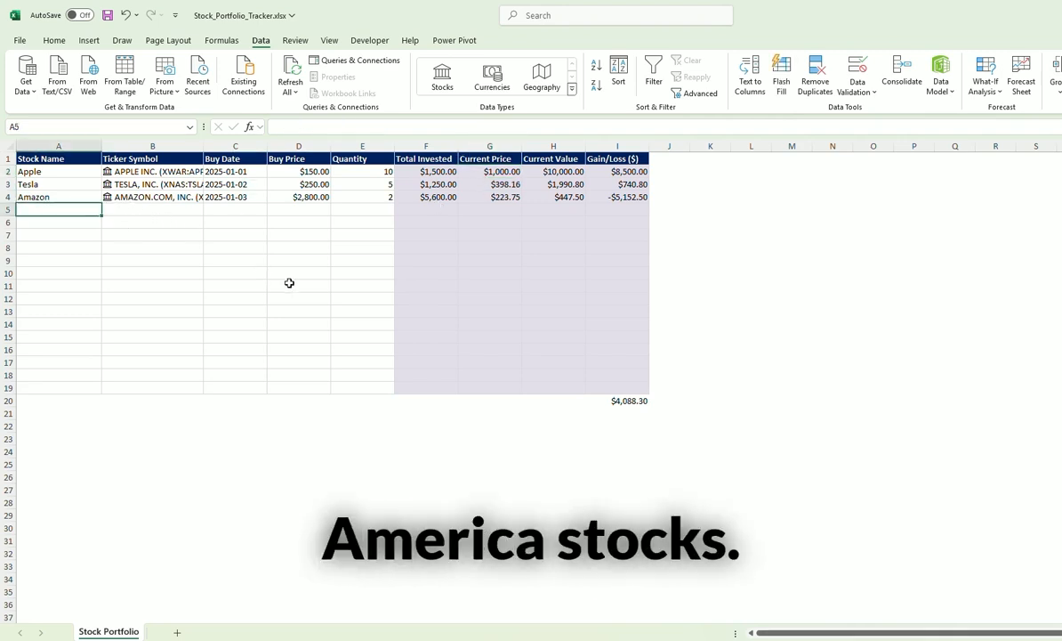
text(Bank of America)
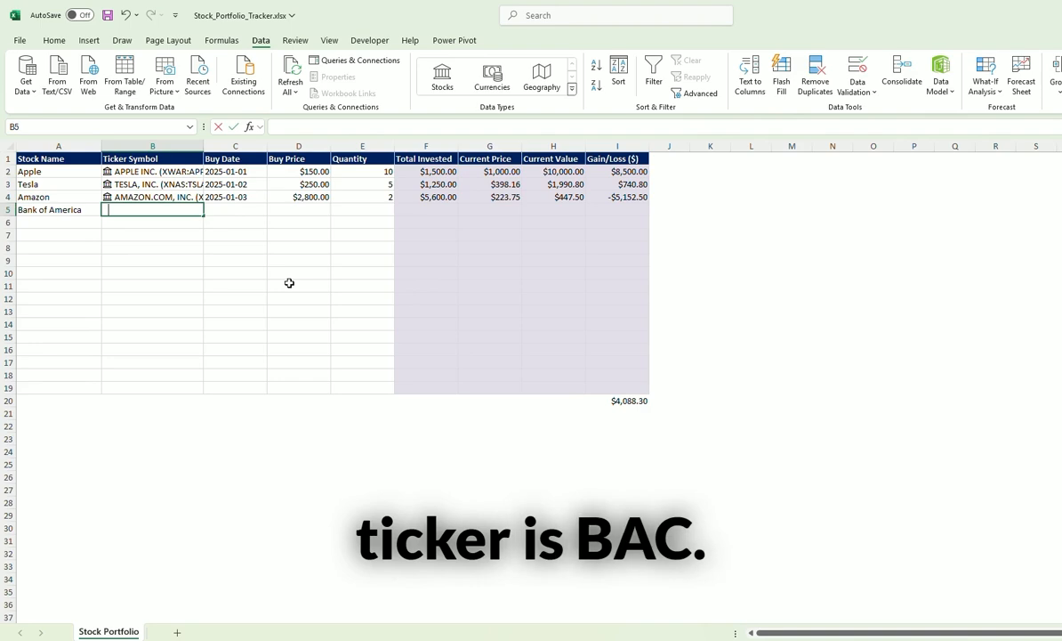
key(Return)
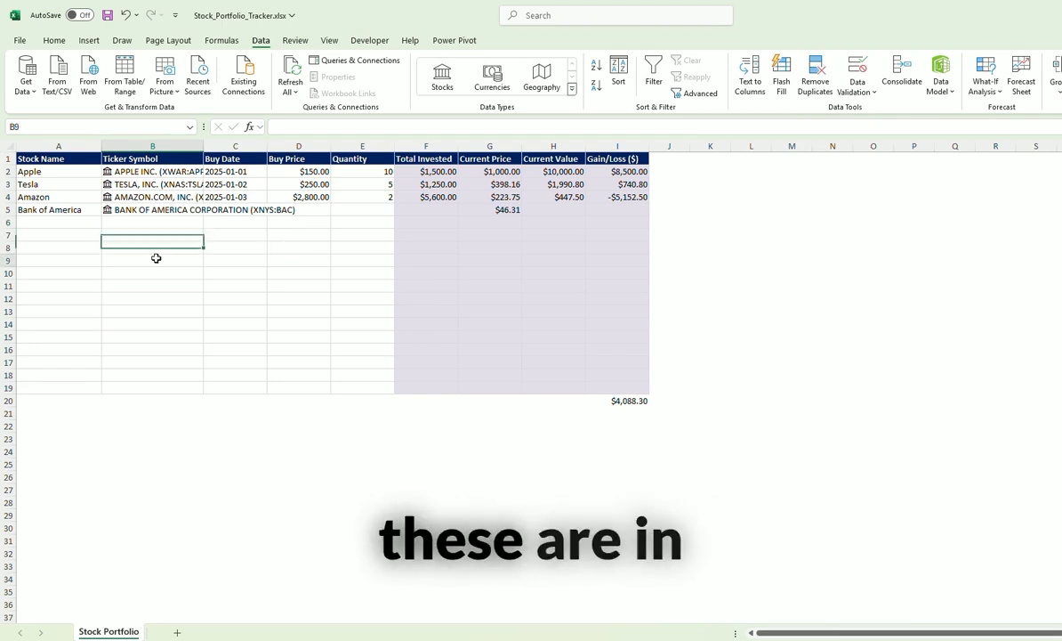
click(153, 319)
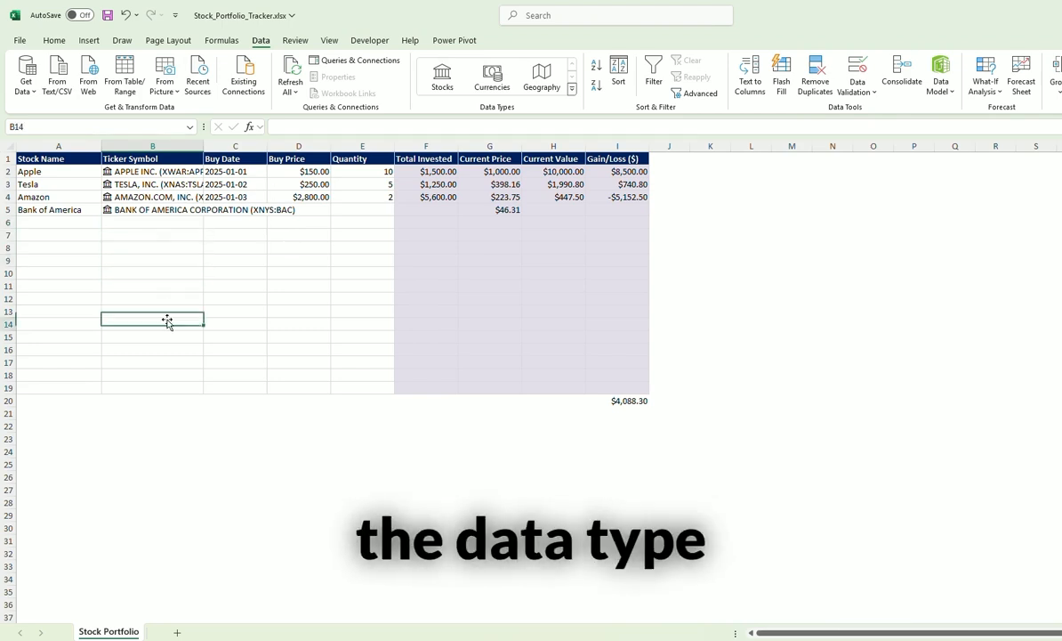
click(153, 273)
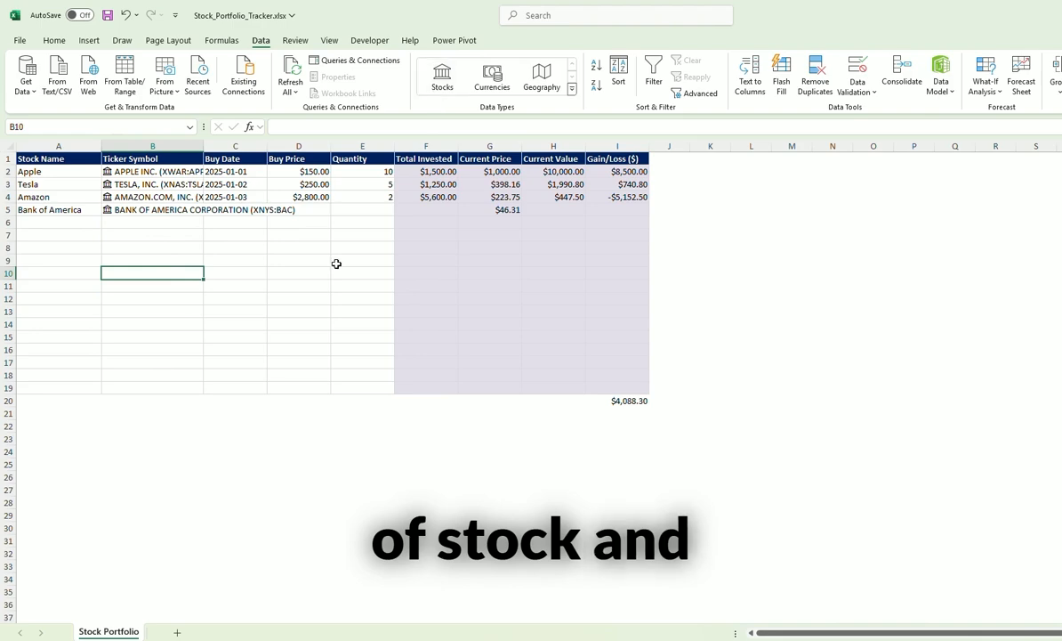
click(490, 209)
text(2025-01-07)
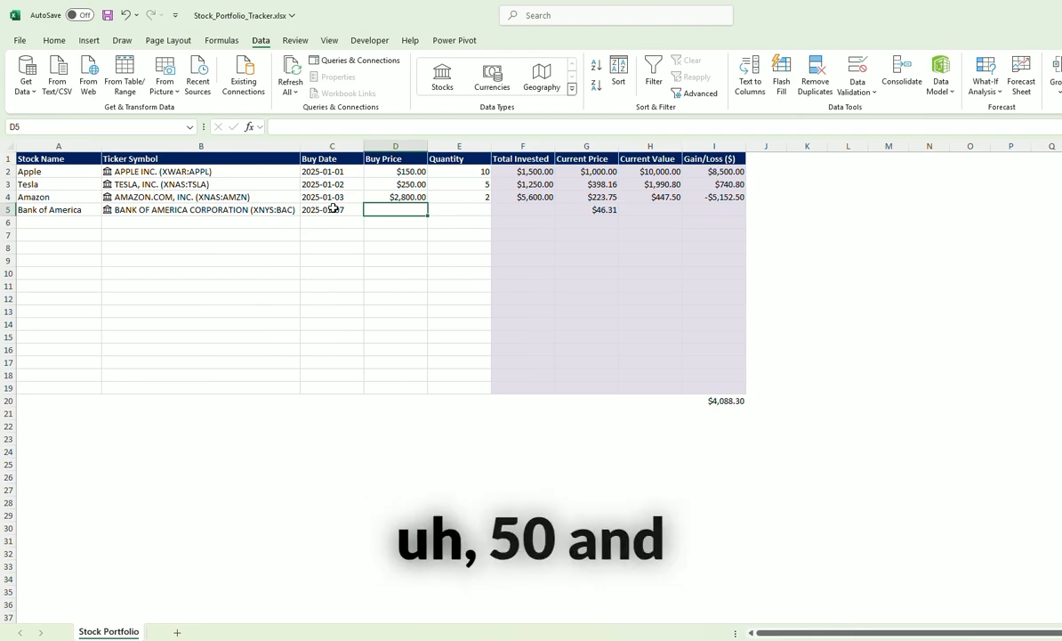
text(50.00)
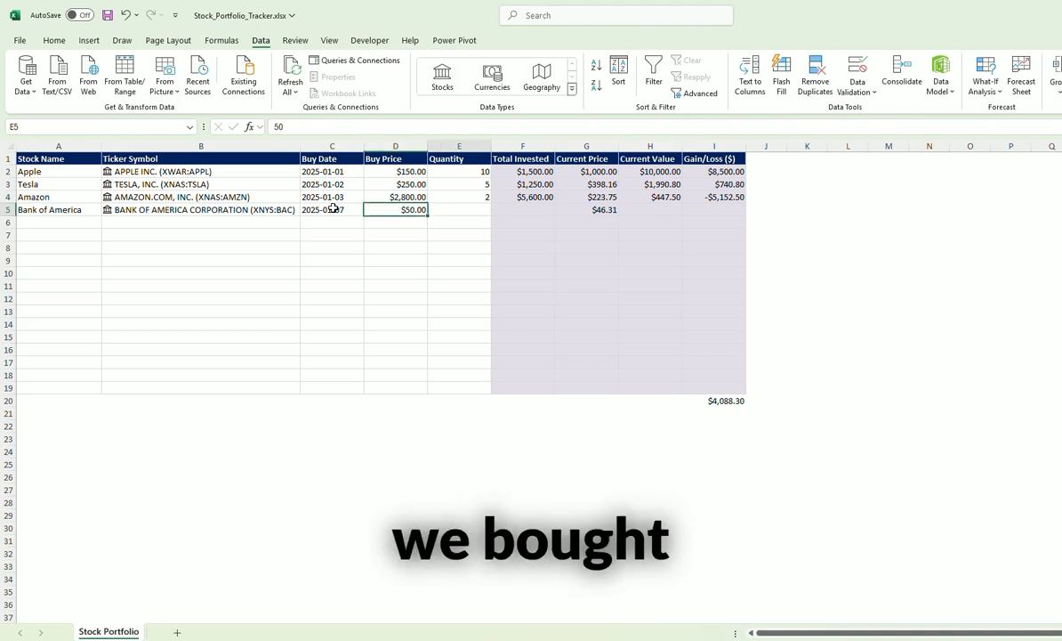
text(5)
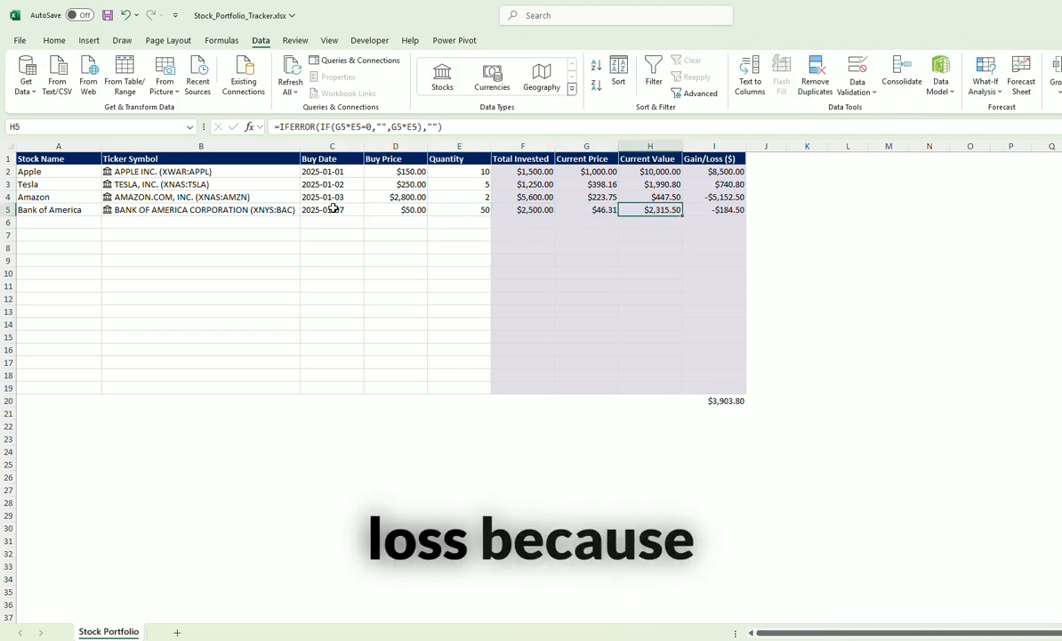
Review Bank of America's current price and Amazon's quantity, buy price and current price
click(586, 209)
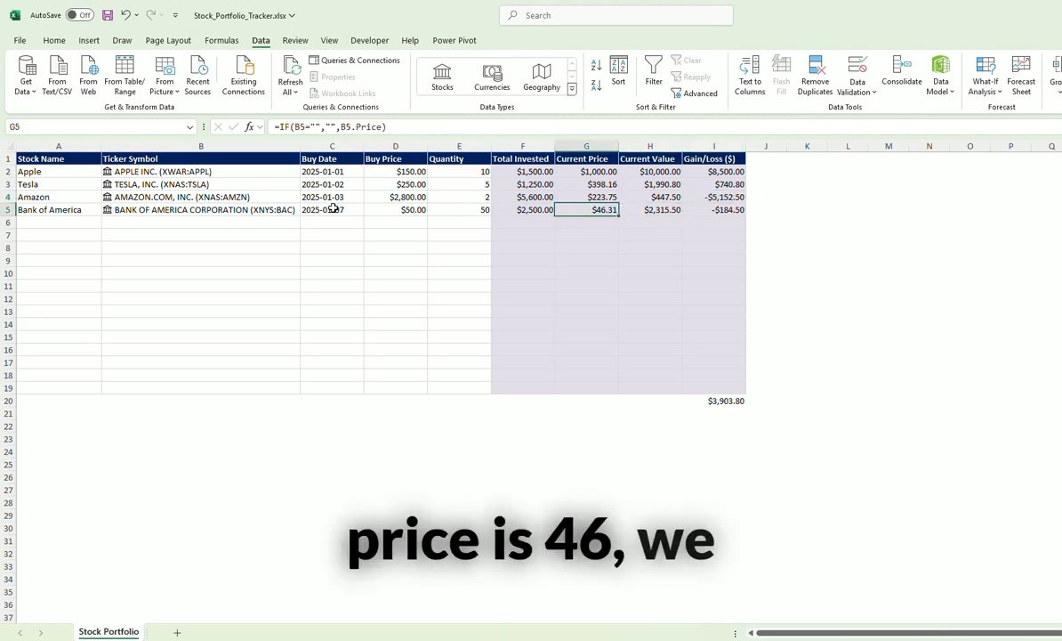
click(459, 197)
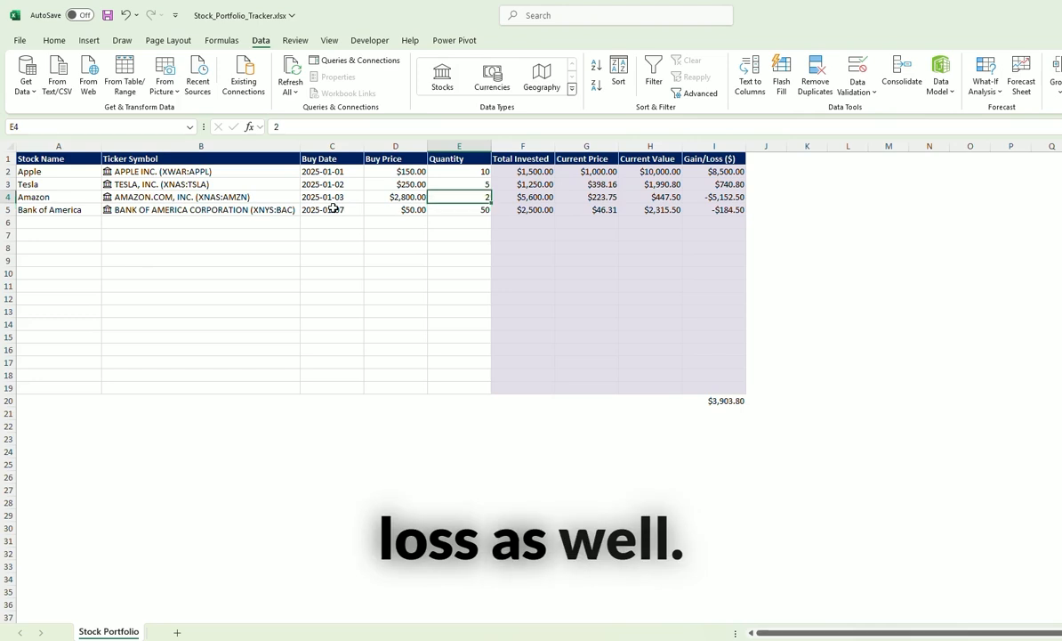
click(395, 197)
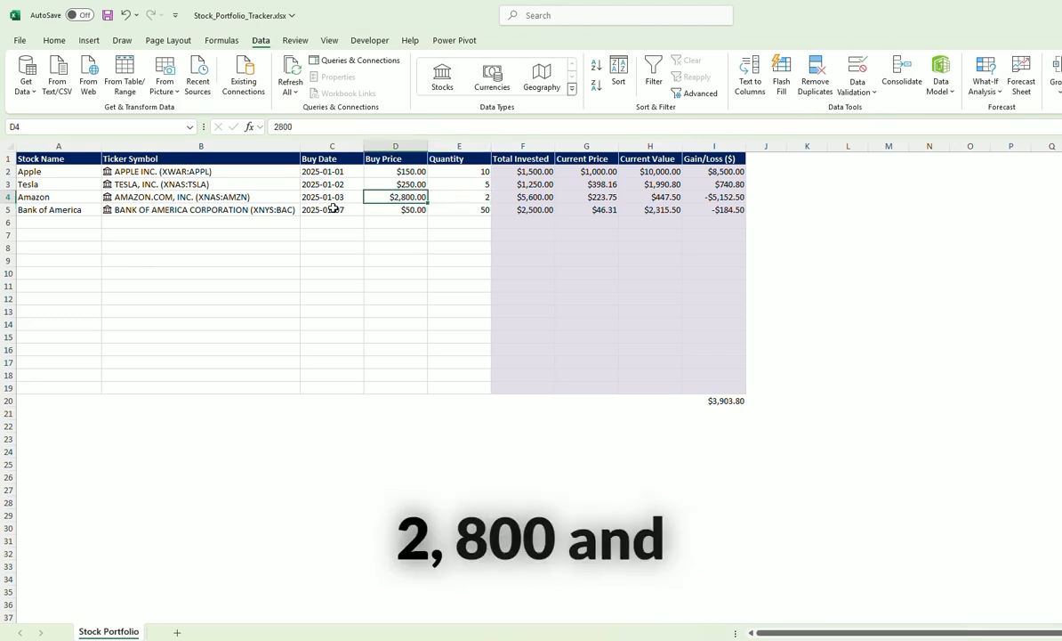
click(586, 197)
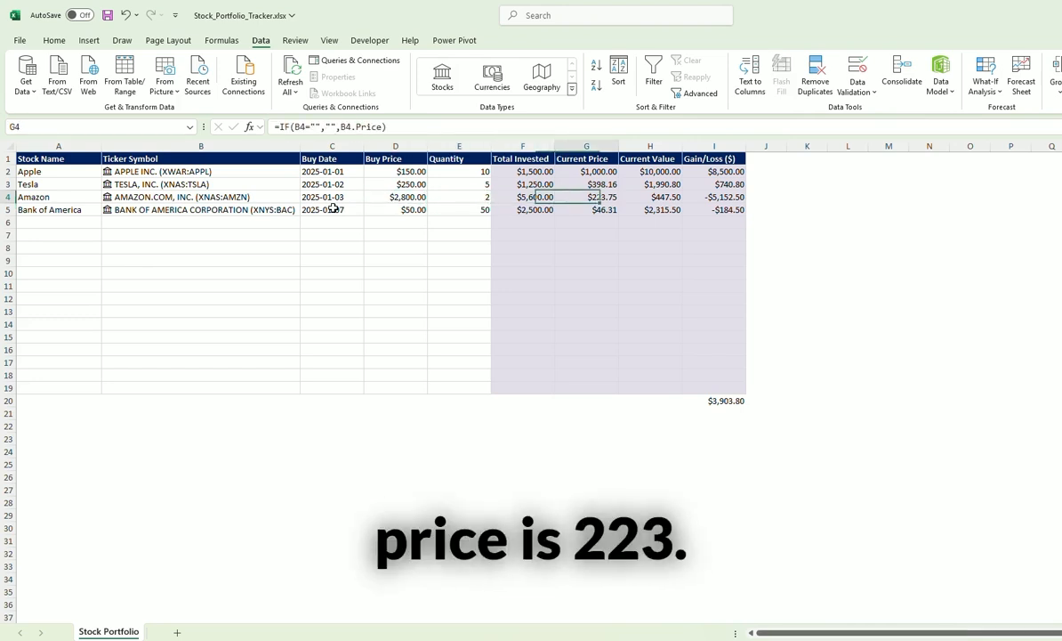
click(395, 197)
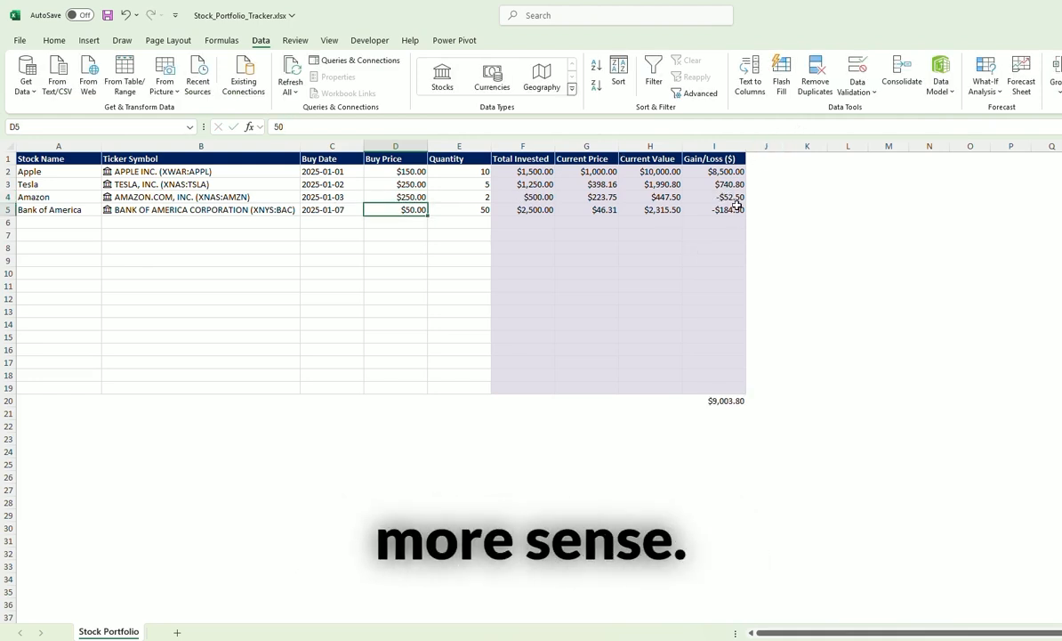
click(713, 400)
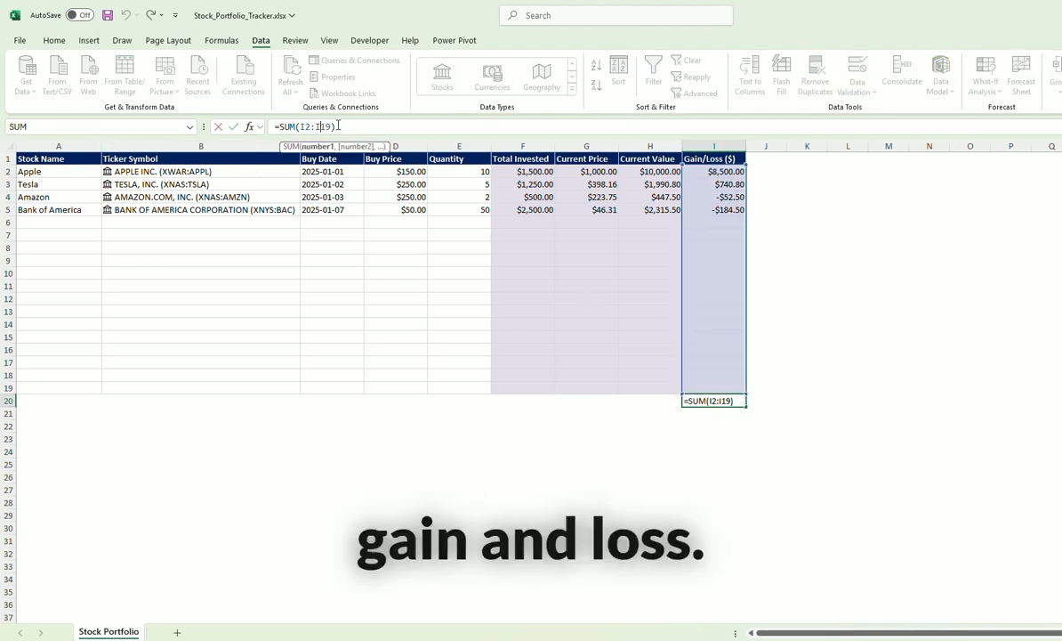
key(Return)
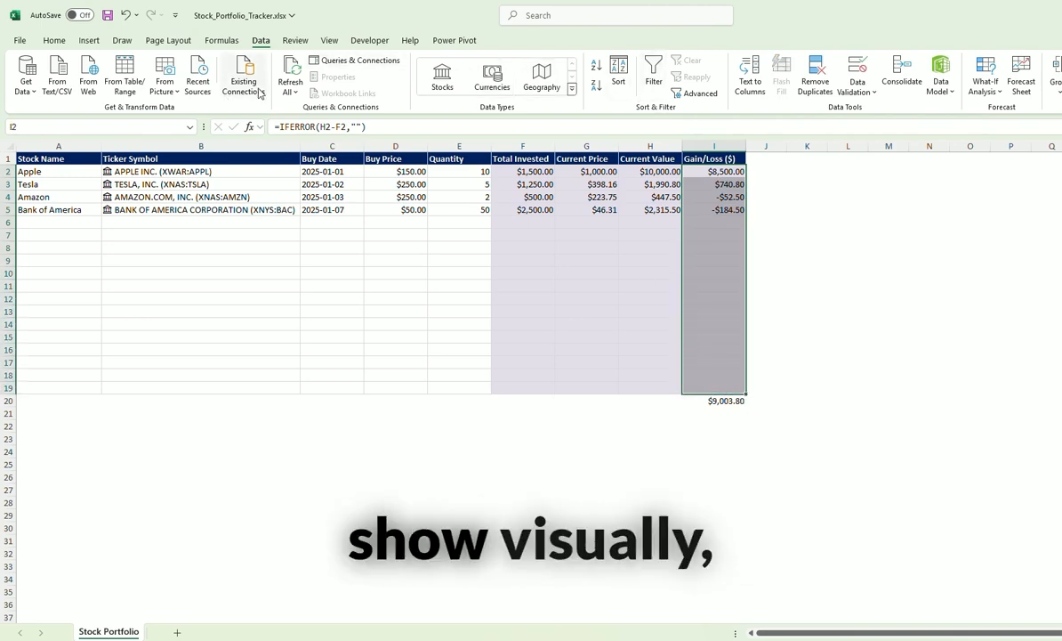
Highlight Gain/Loss values less than 0 with Light Red Fill
click(53, 40)
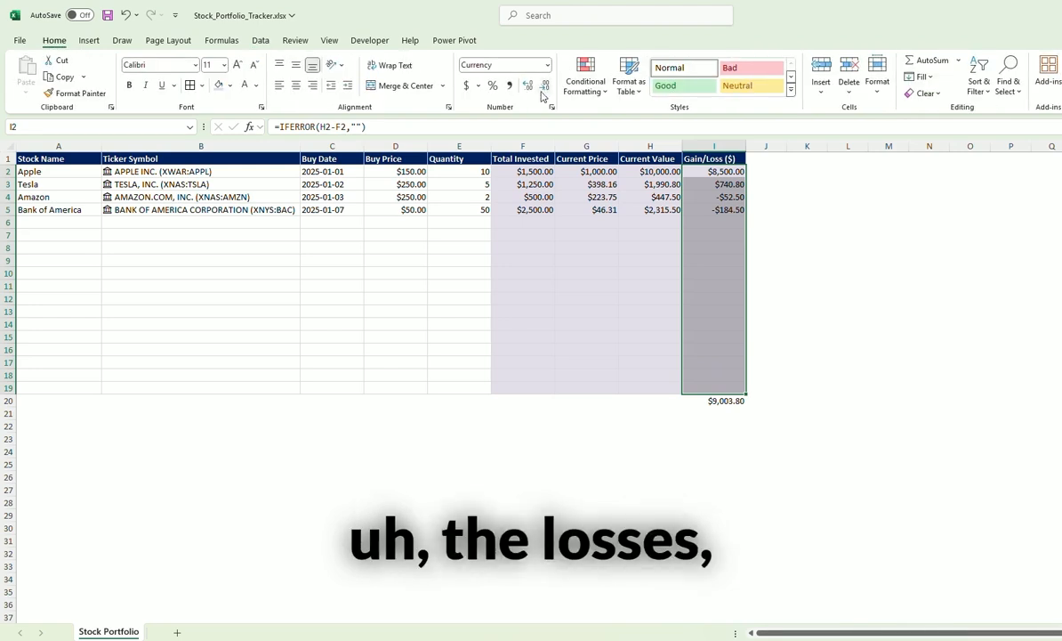
click(585, 80)
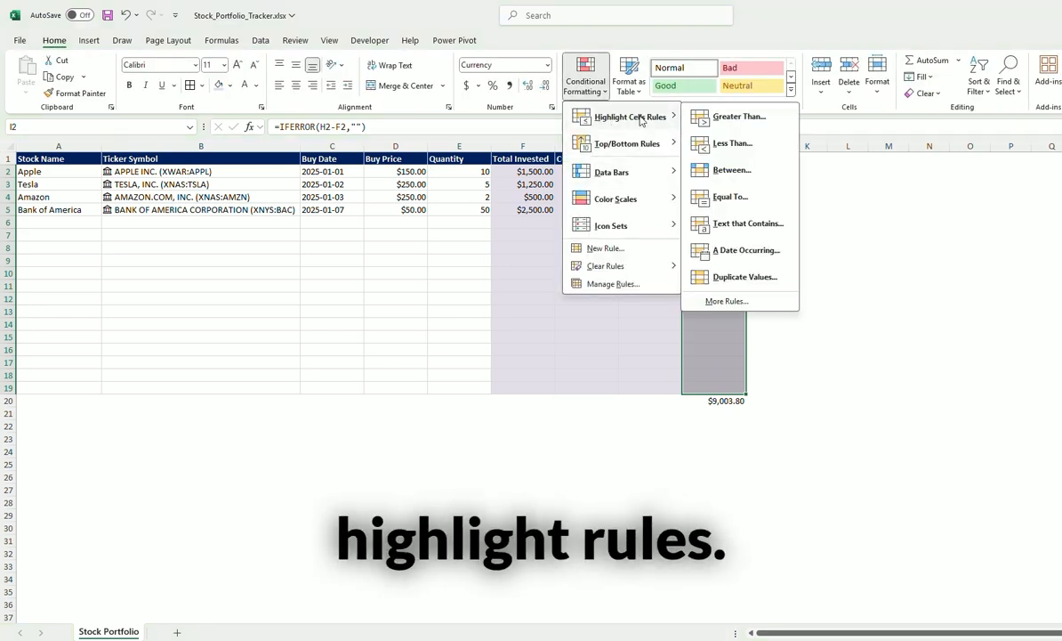
click(731, 143)
text(0)
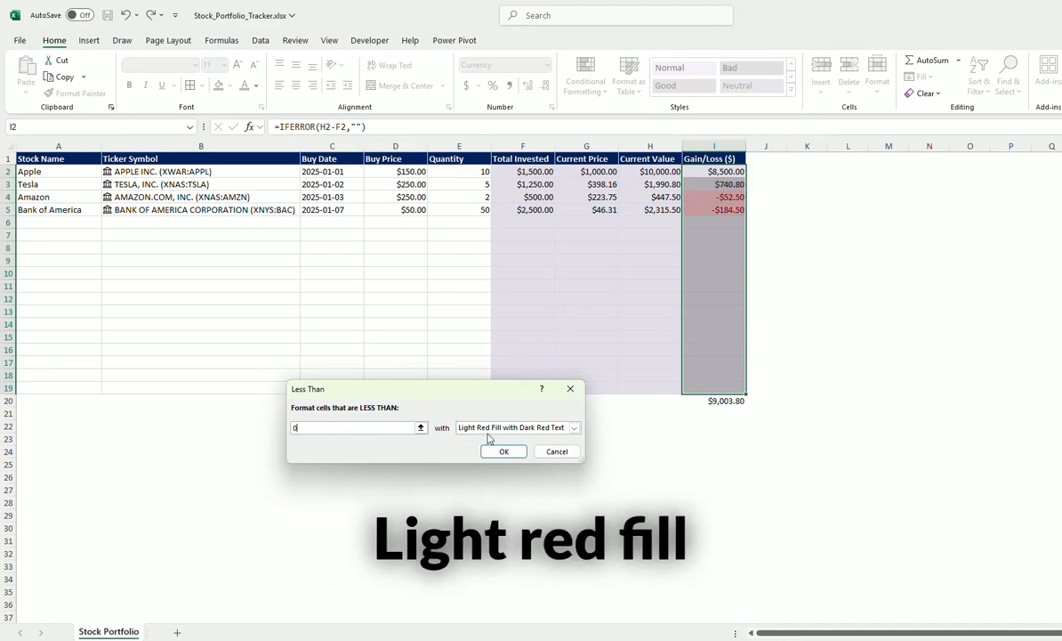
click(503, 451)
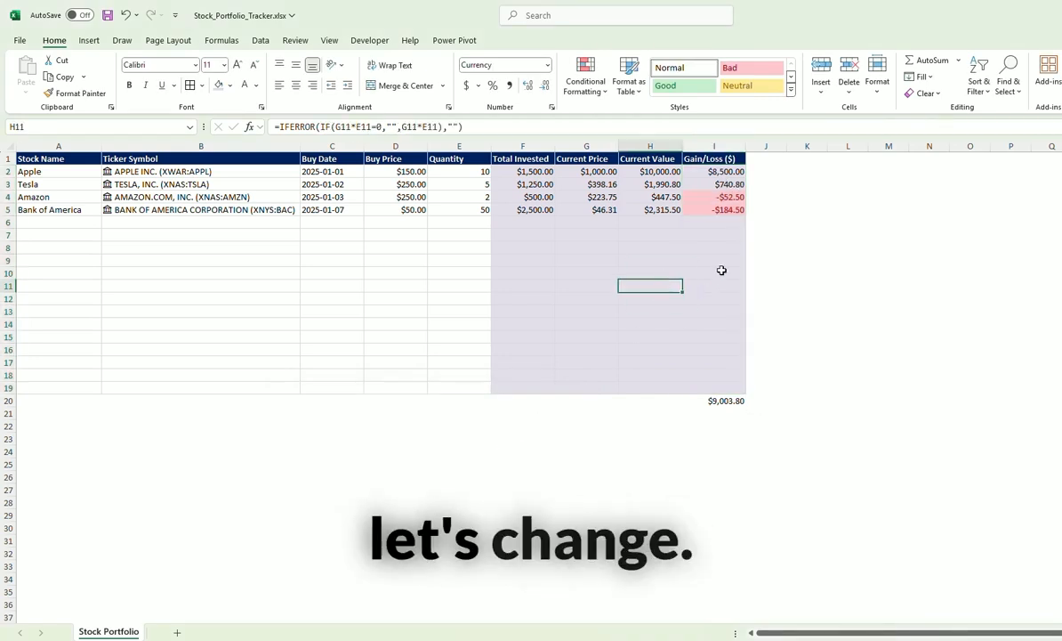
Change Amazon's buy price in D4 to 200
click(395, 197)
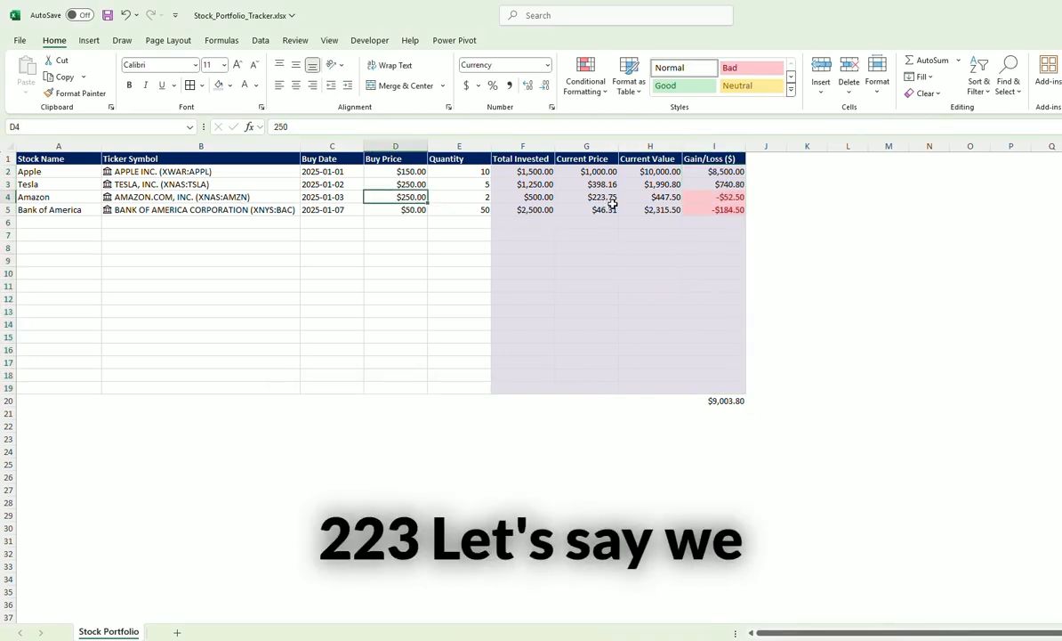
text(200)
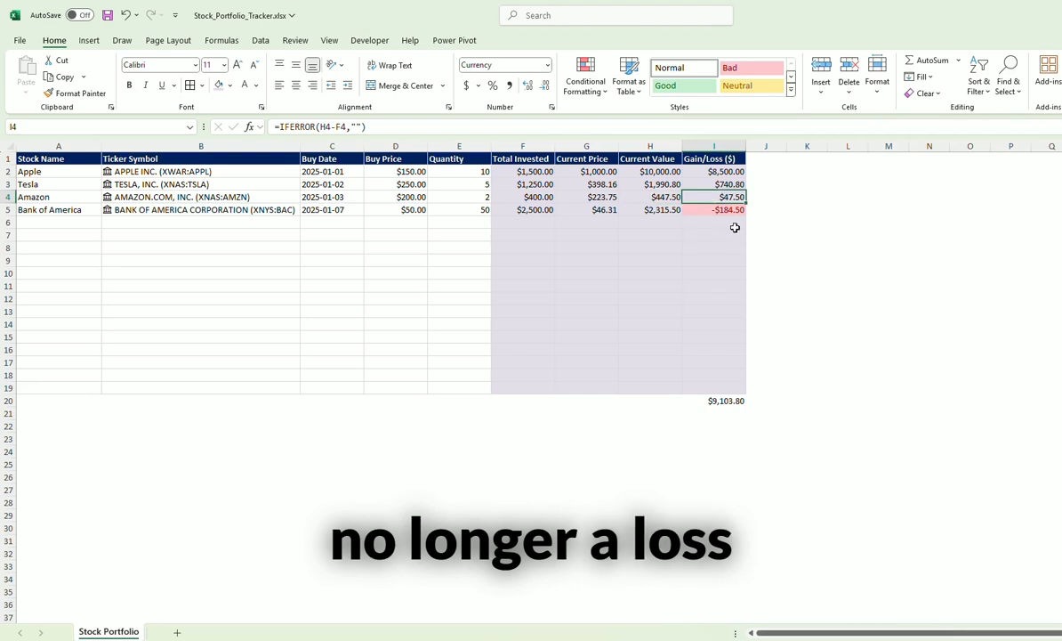
click(459, 247)
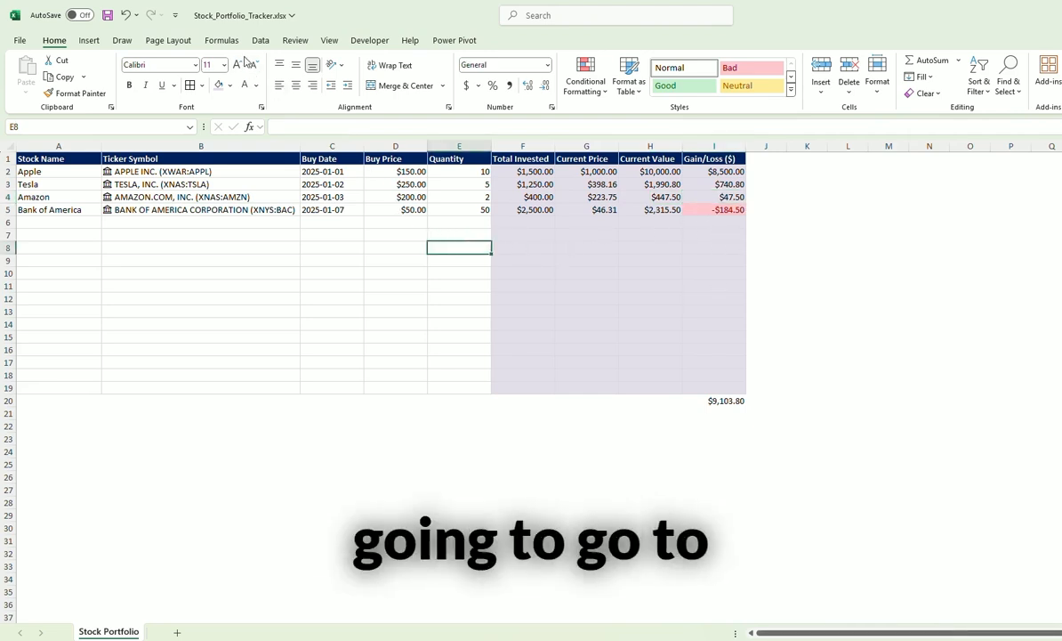
Refresh all linked stock data, then select the empty rows A6:I19
click(260, 40)
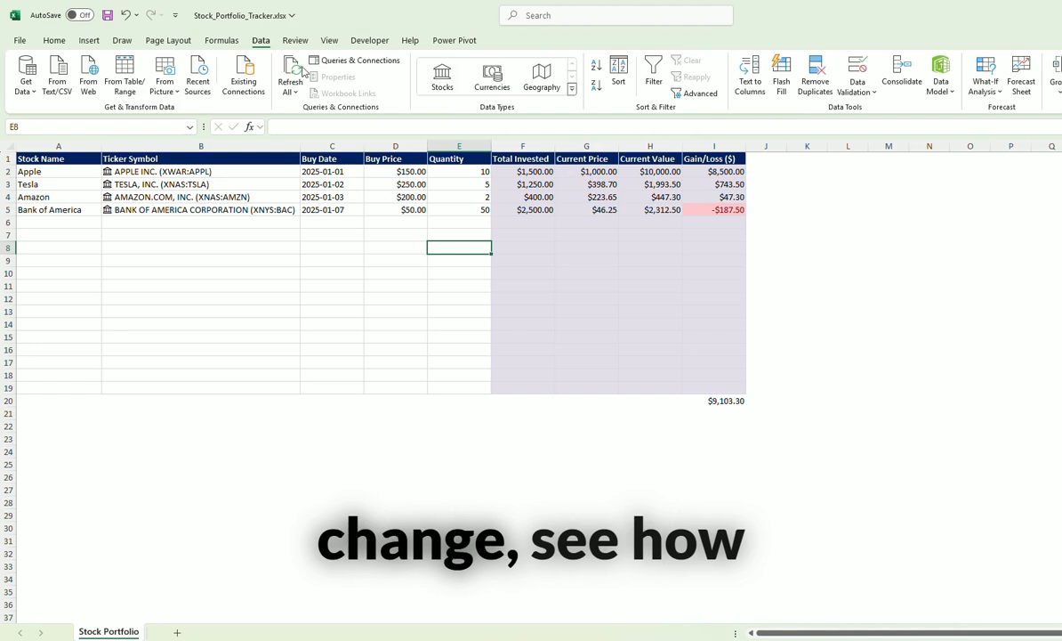
click(289, 74)
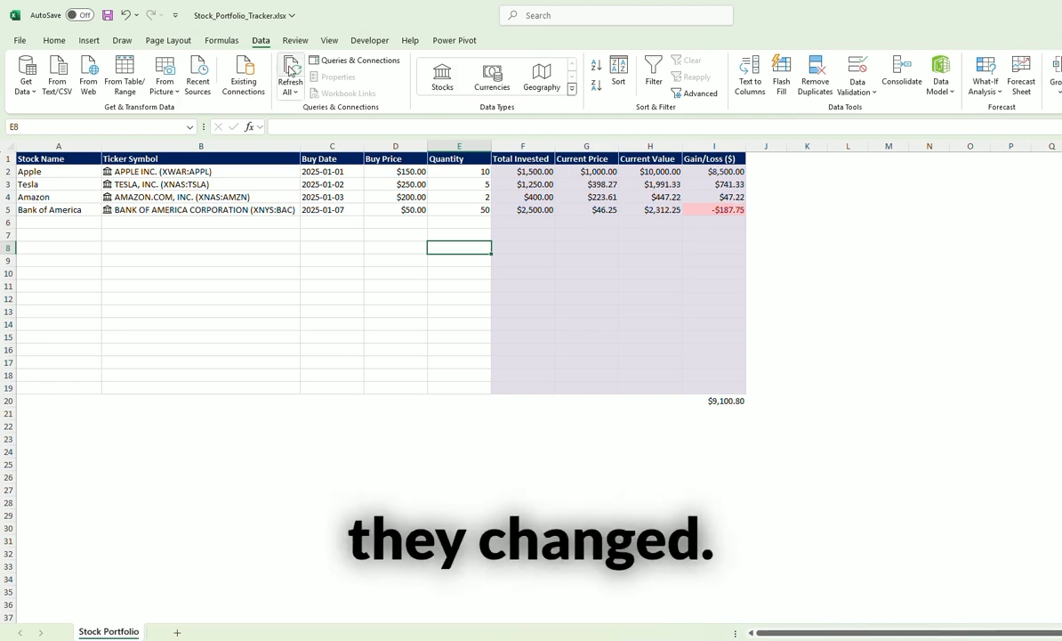
click(290, 73)
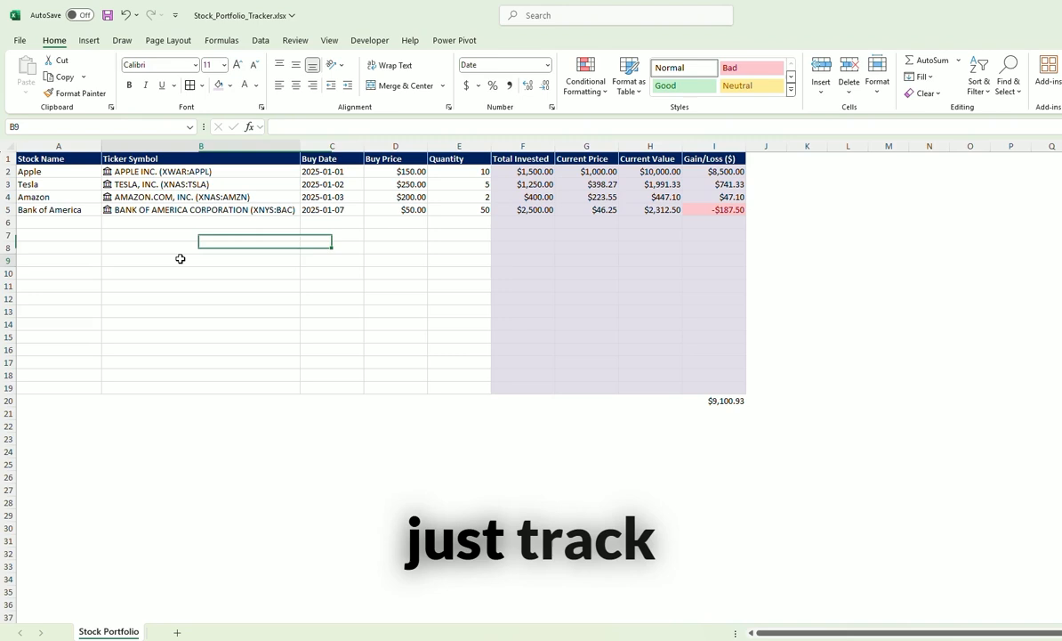
drag(57, 221, 662, 391)
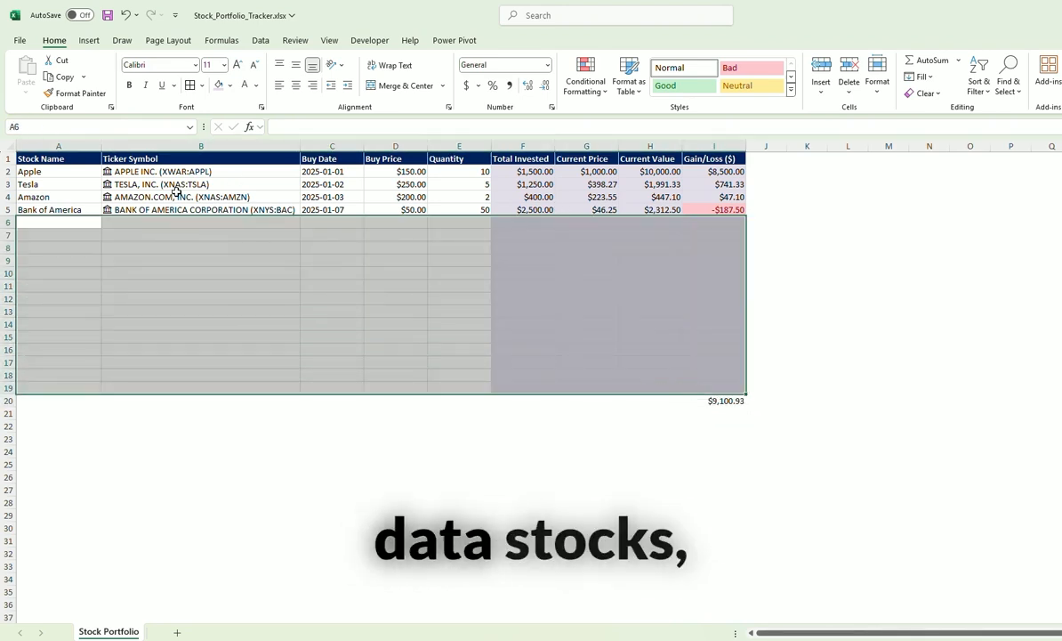
click(260, 40)
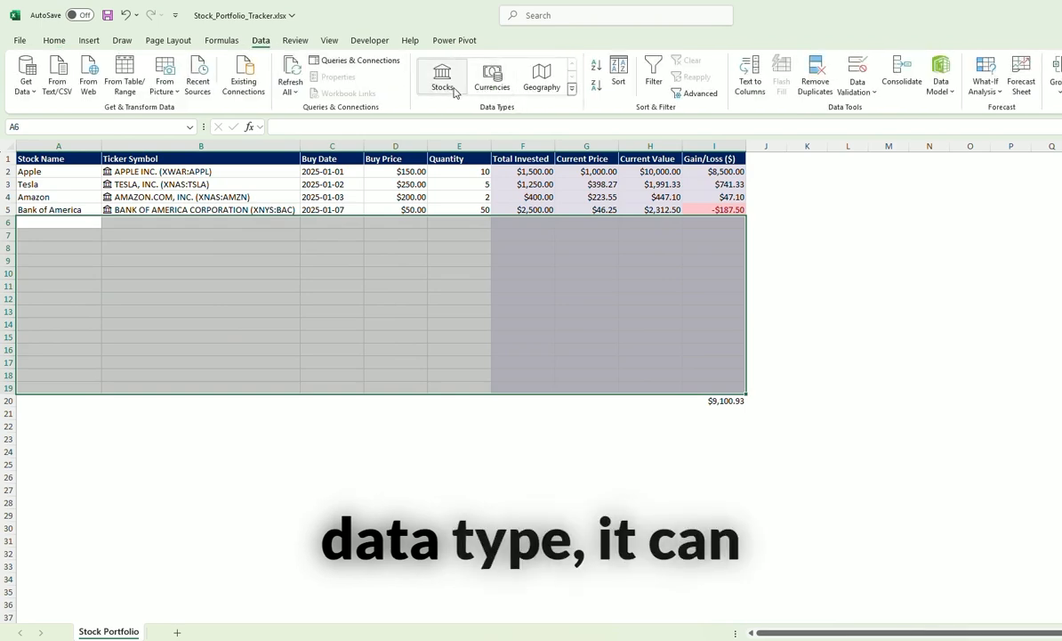
click(200, 272)
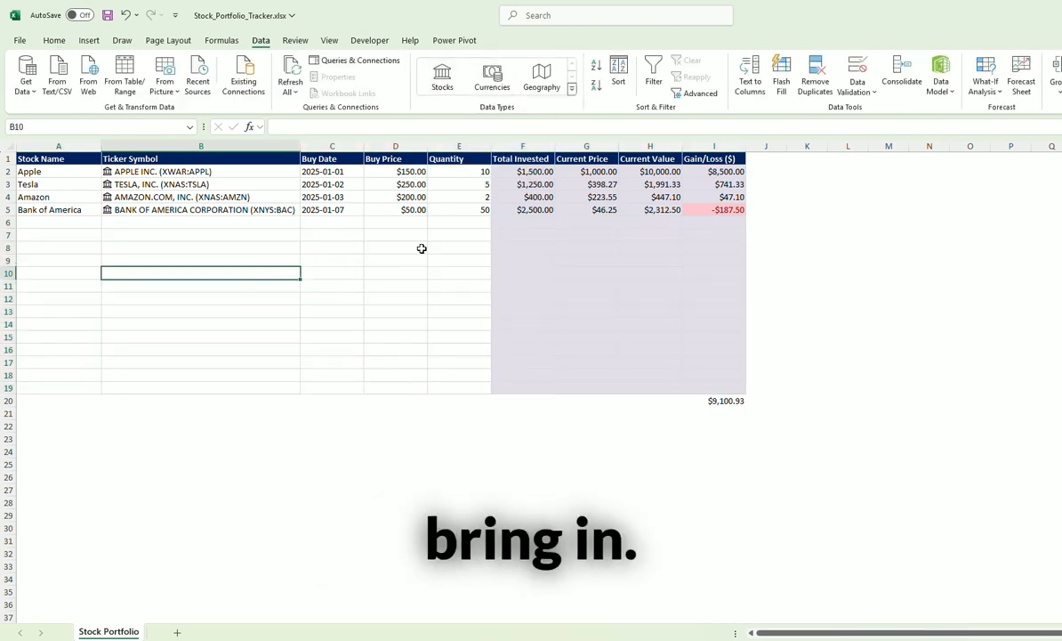
click(200, 221)
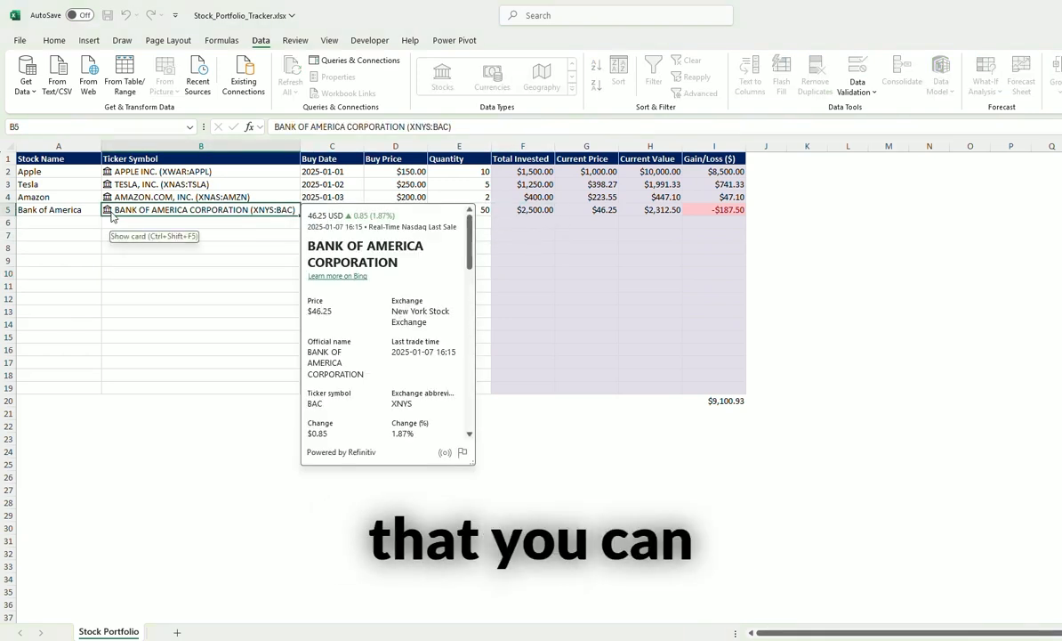
scroll(down, 3)
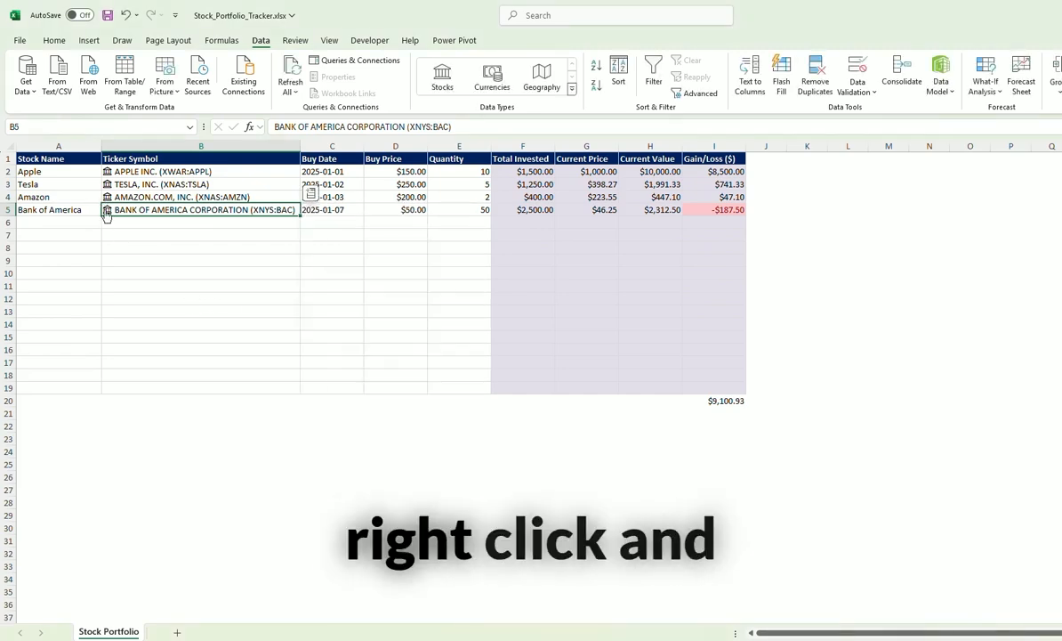
Insert Bank of America's 52 Week High and Description fields from its linked stock data
right_click(200, 210)
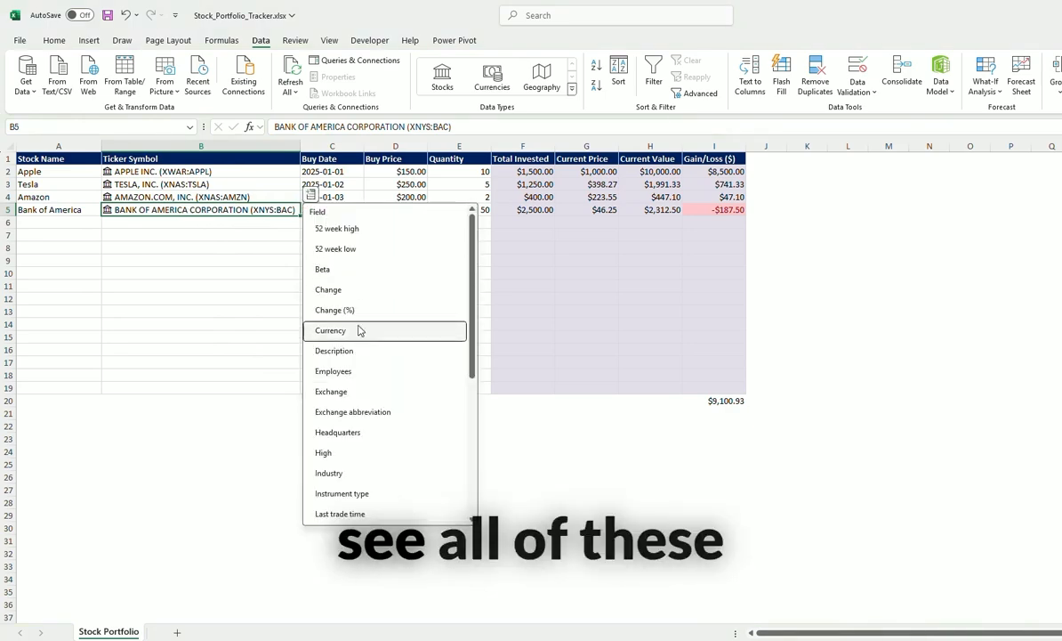
scroll(down, 3)
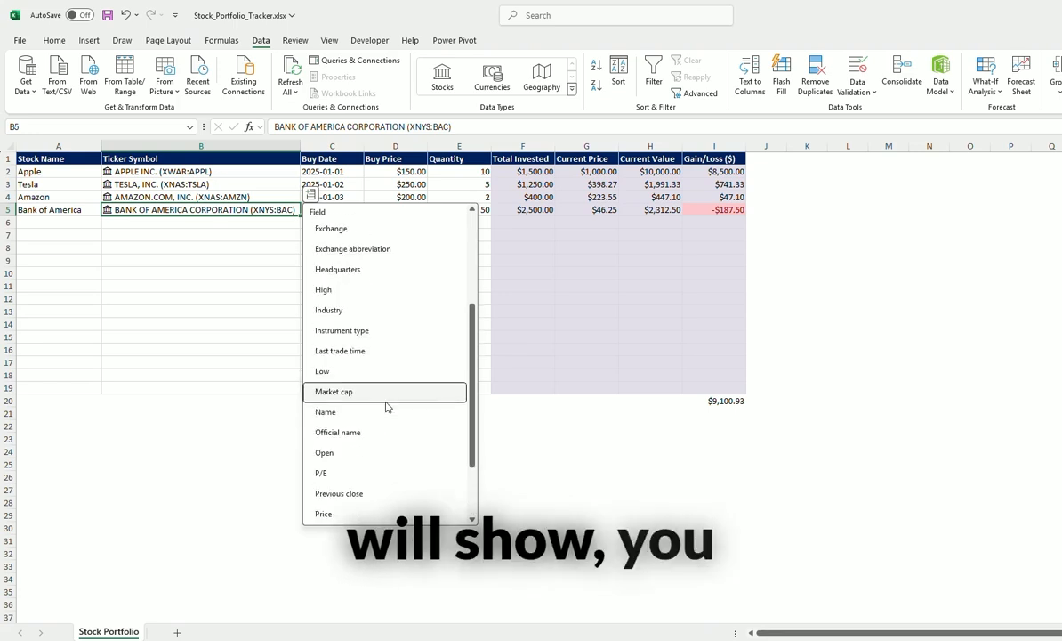
scroll(up, 3)
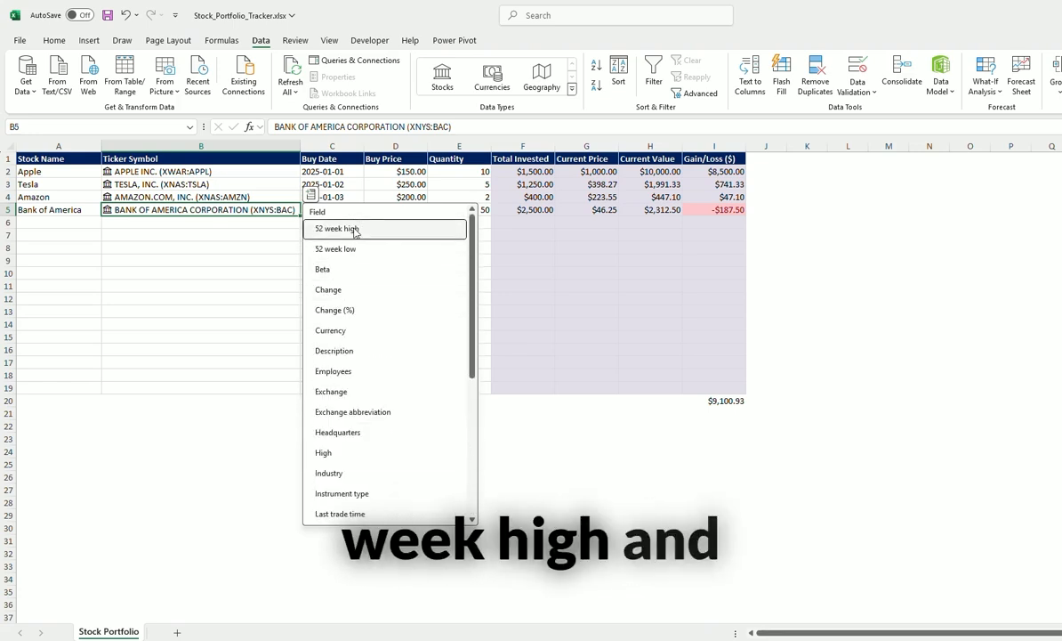
click(335, 228)
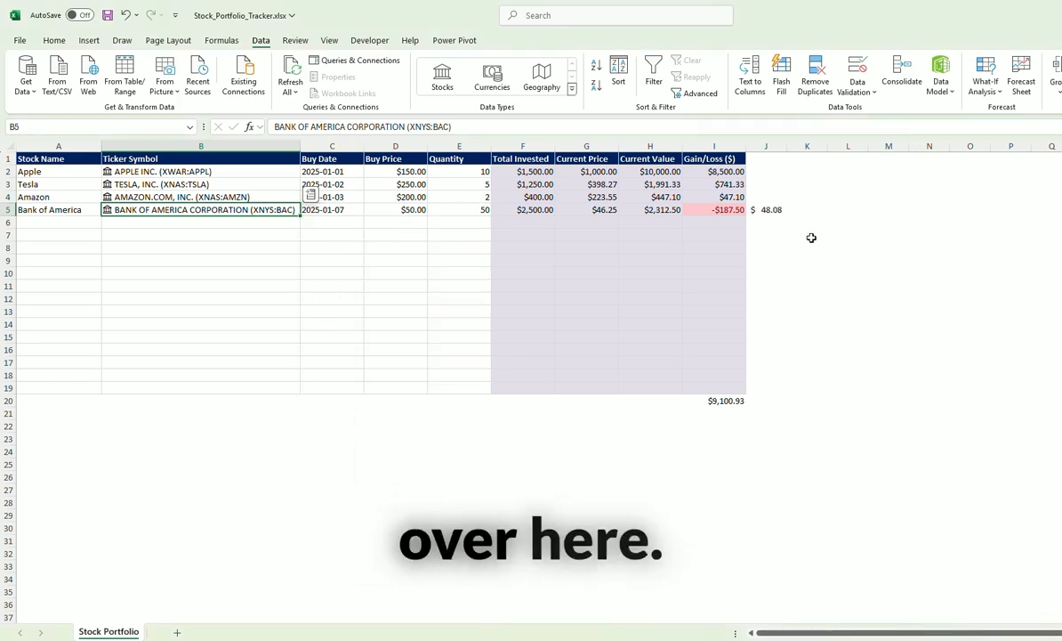
click(766, 209)
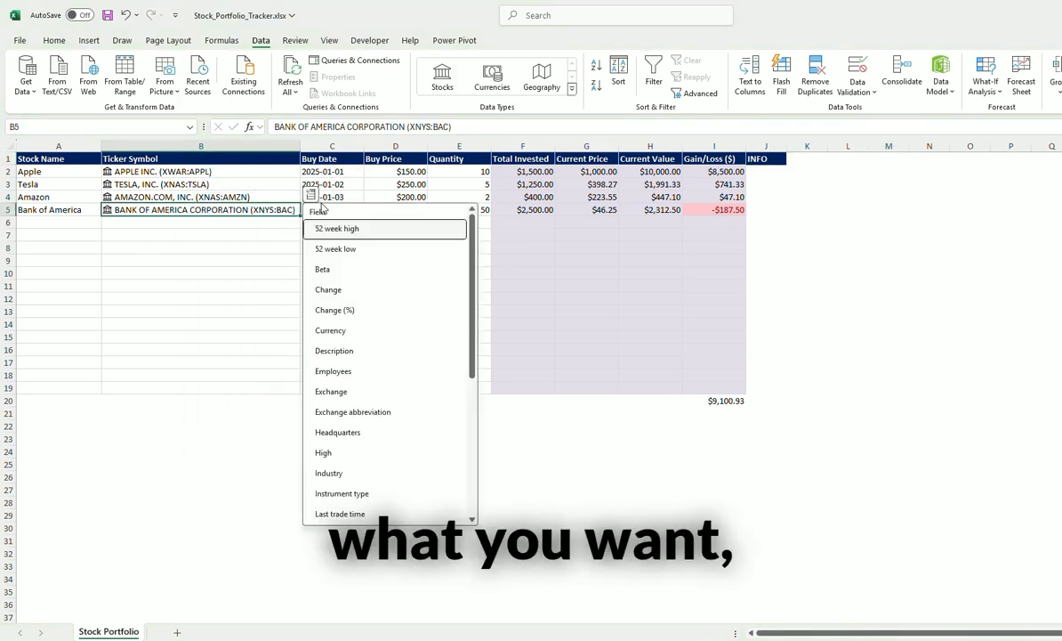
mouse_move(350, 349)
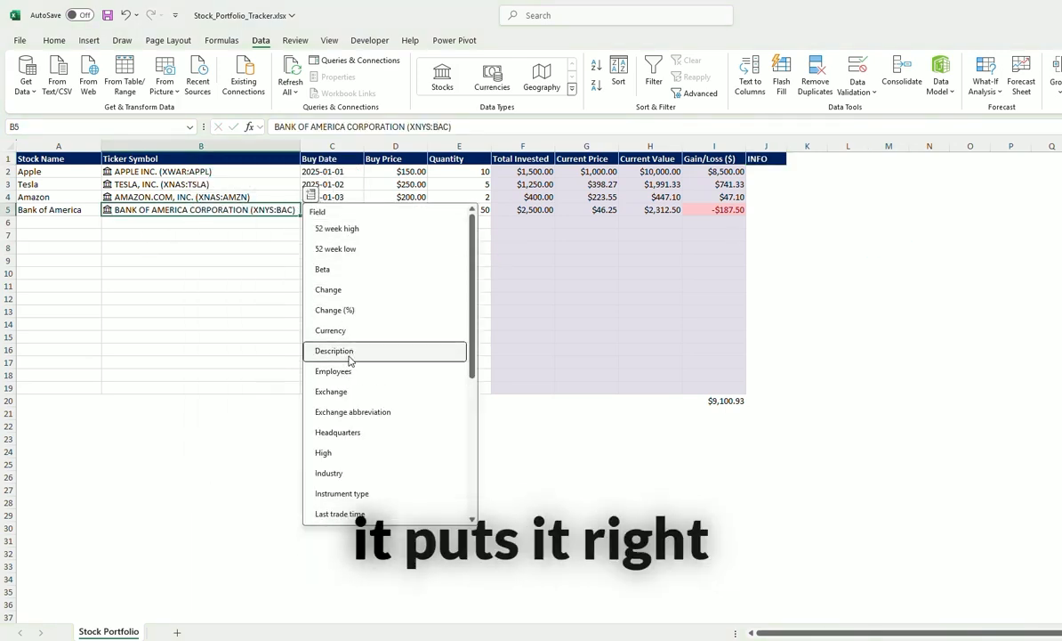
click(334, 350)
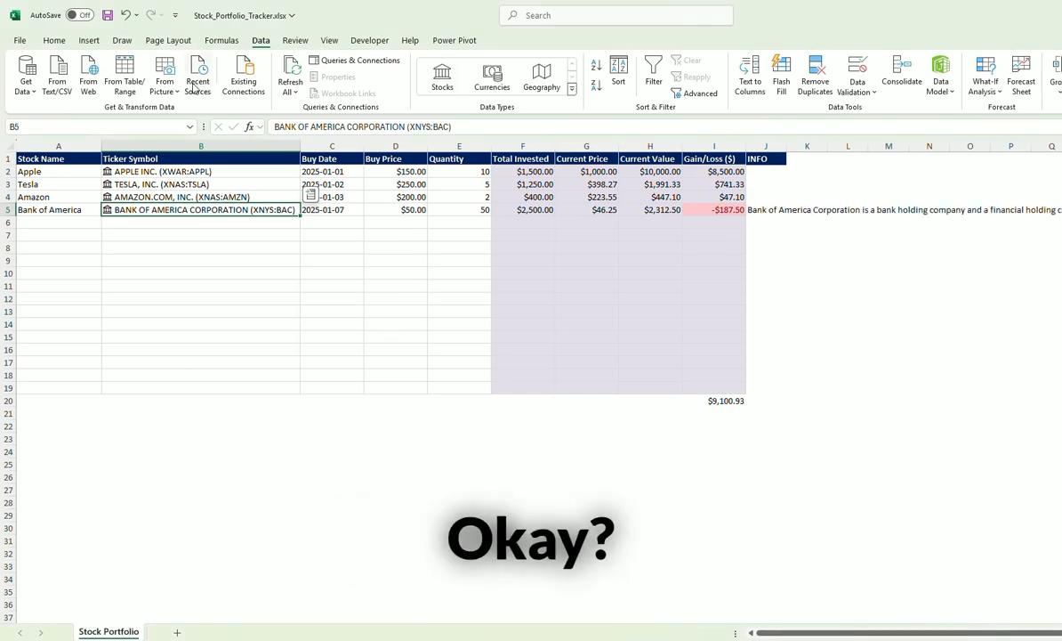
click(200, 260)
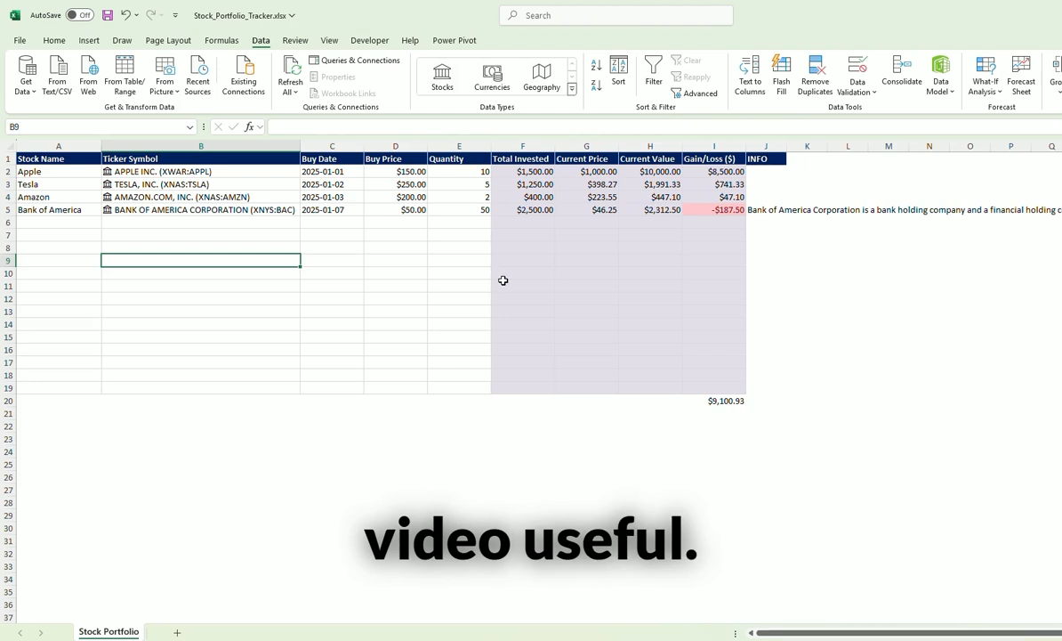